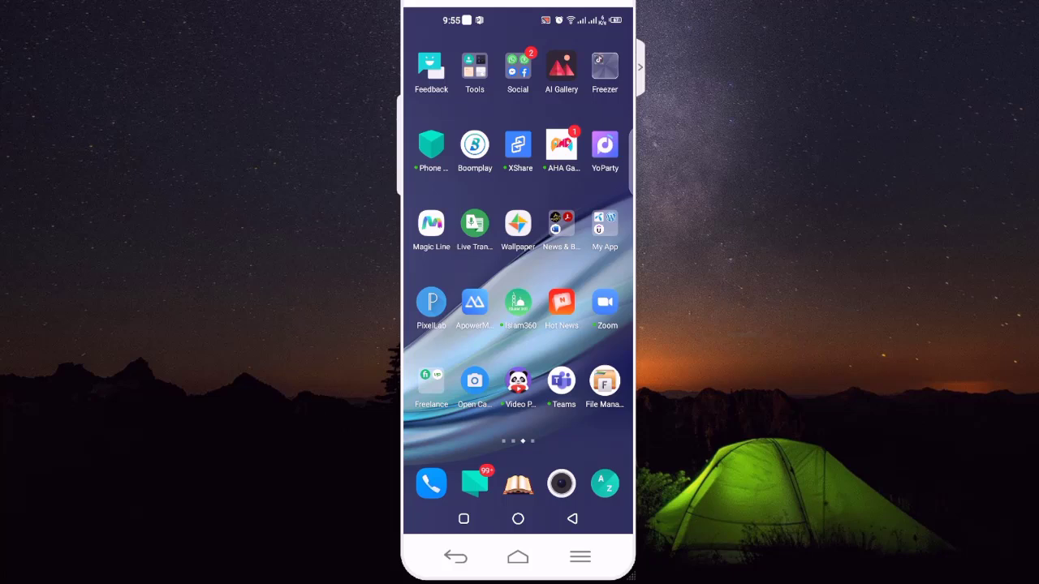
# - Search Play Store for 'file manager' and open the File Manager Plus listing
pyautogui.hscroll(-3)
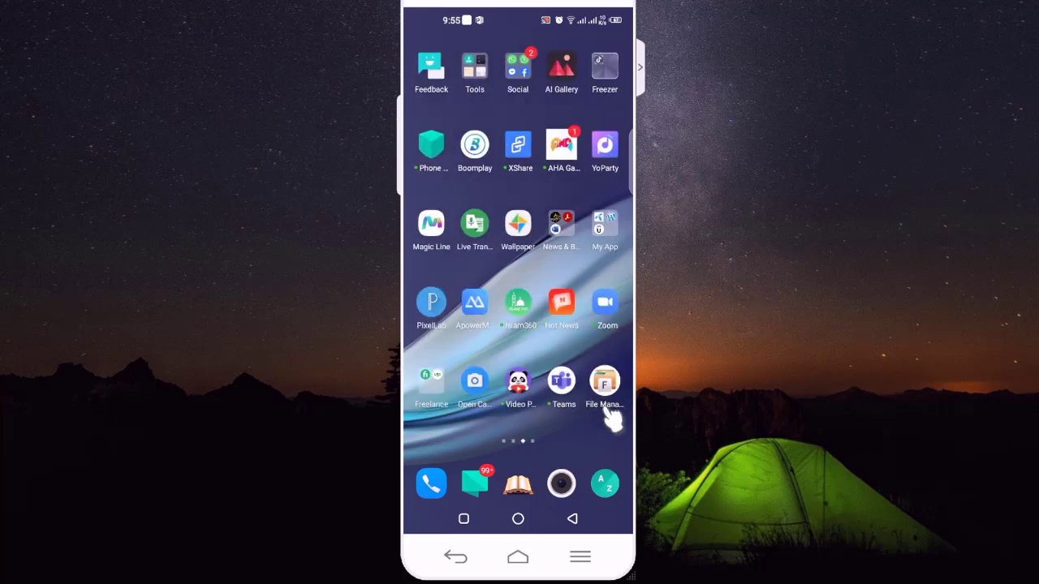
pyautogui.moveTo(653, 405)
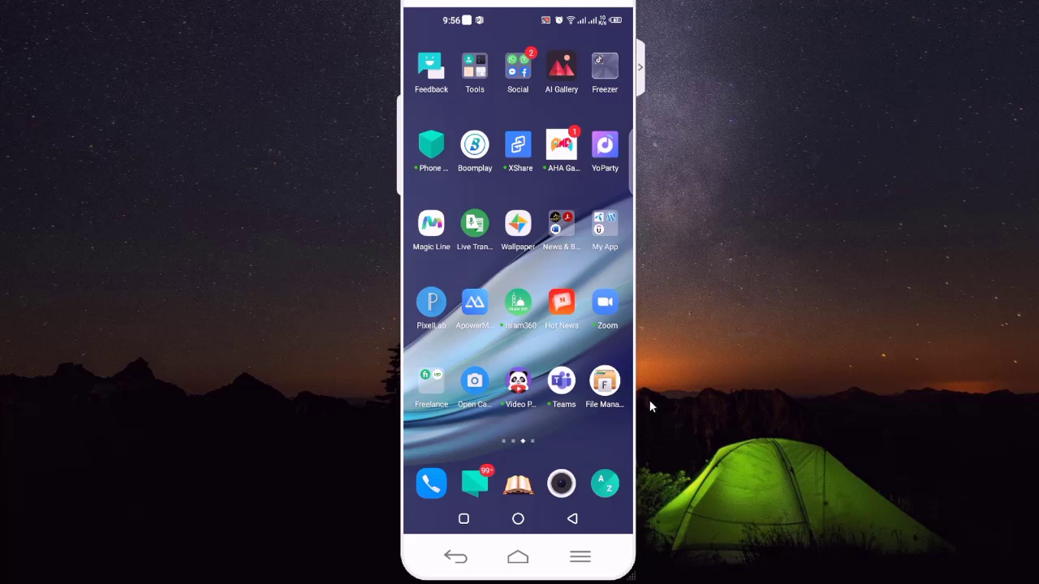
pyautogui.click(604, 380)
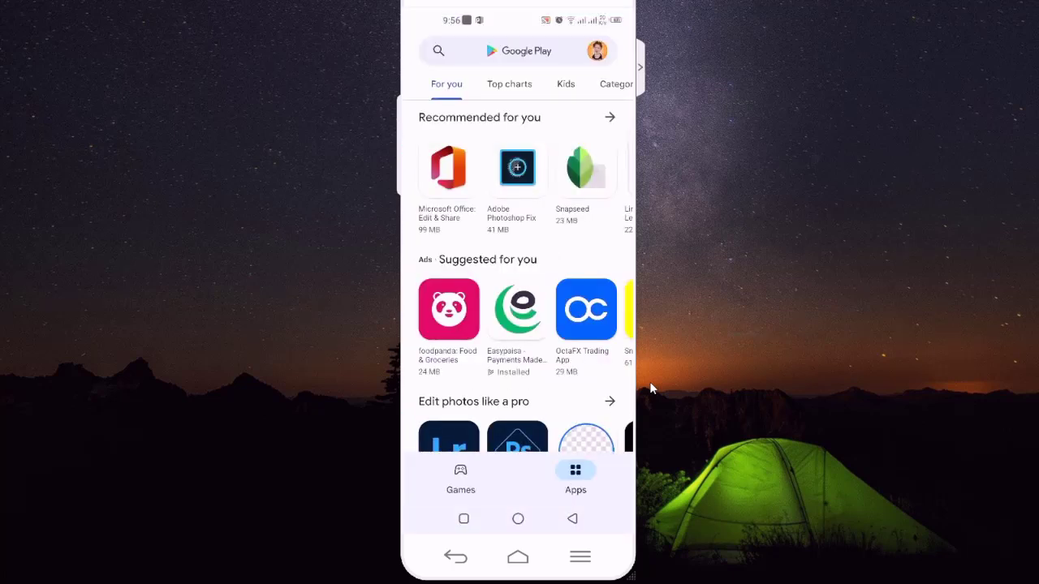
pyautogui.click(517, 51)
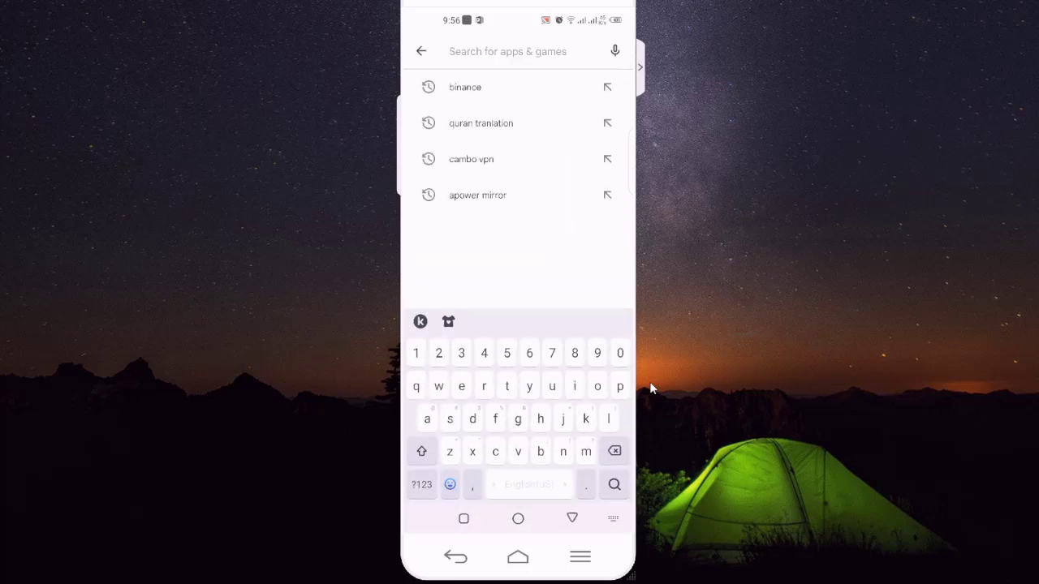
pyautogui.write('fike')
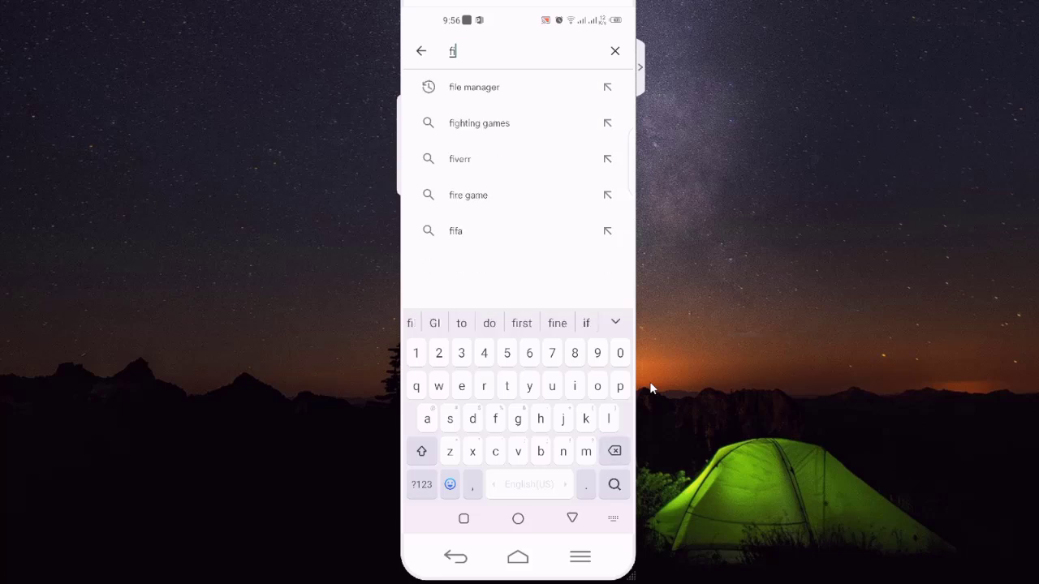
pyautogui.click(474, 87)
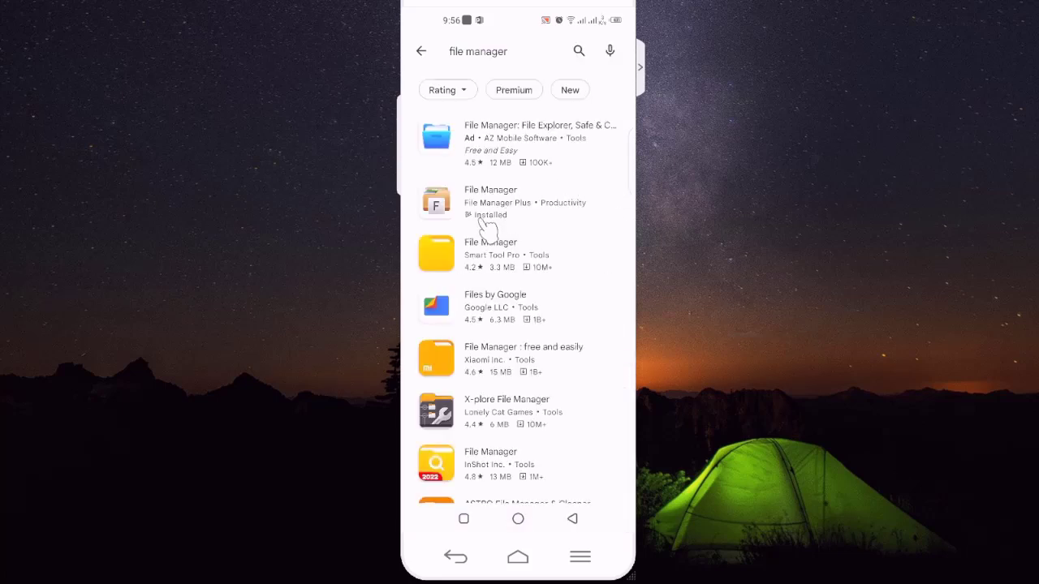
pyautogui.moveTo(524, 220)
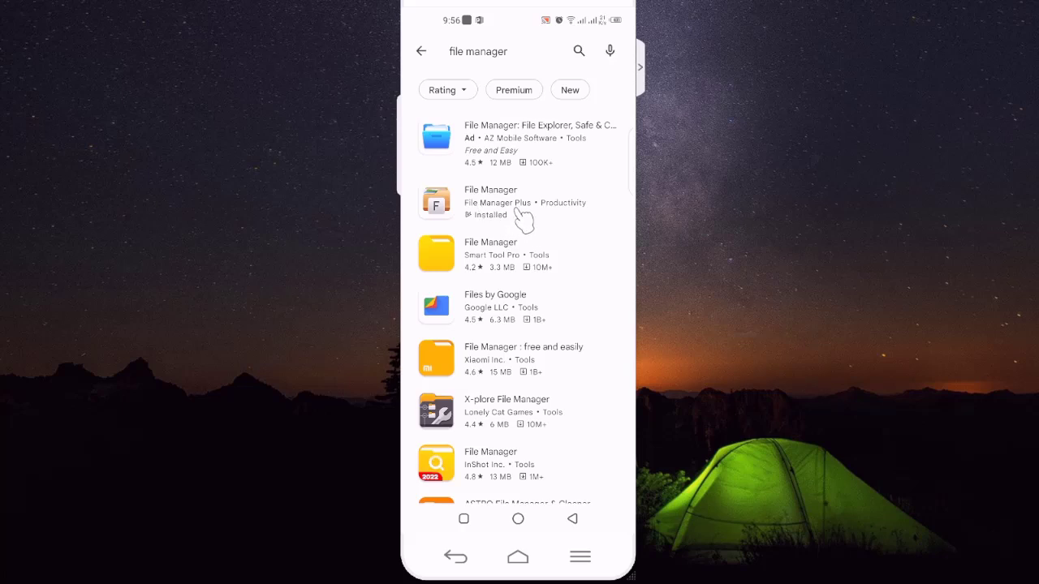
pyautogui.click(490, 195)
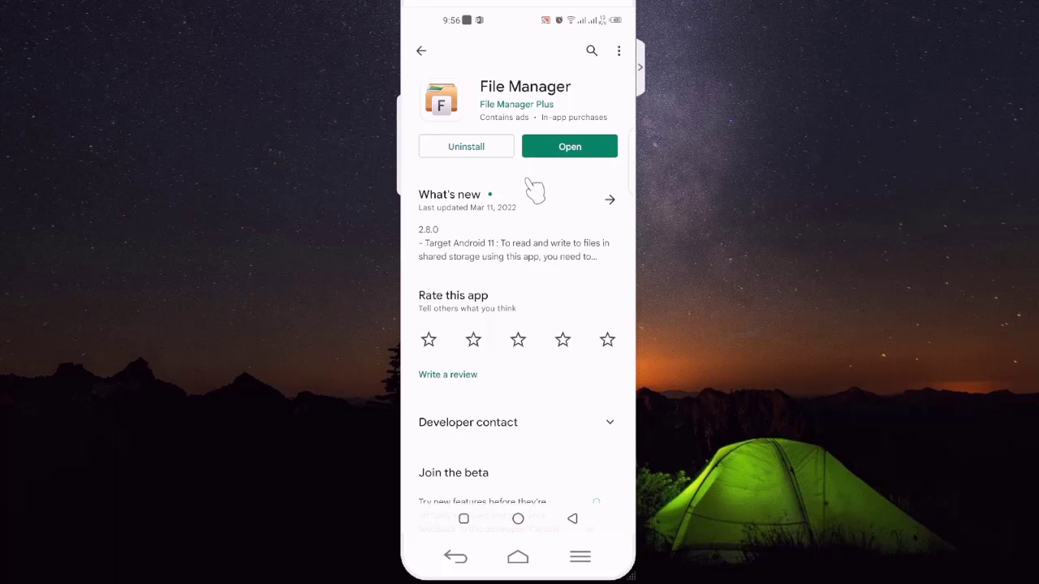
# - Return to the home screen and launch File Manager+ from the next home page
pyautogui.click(518, 556)
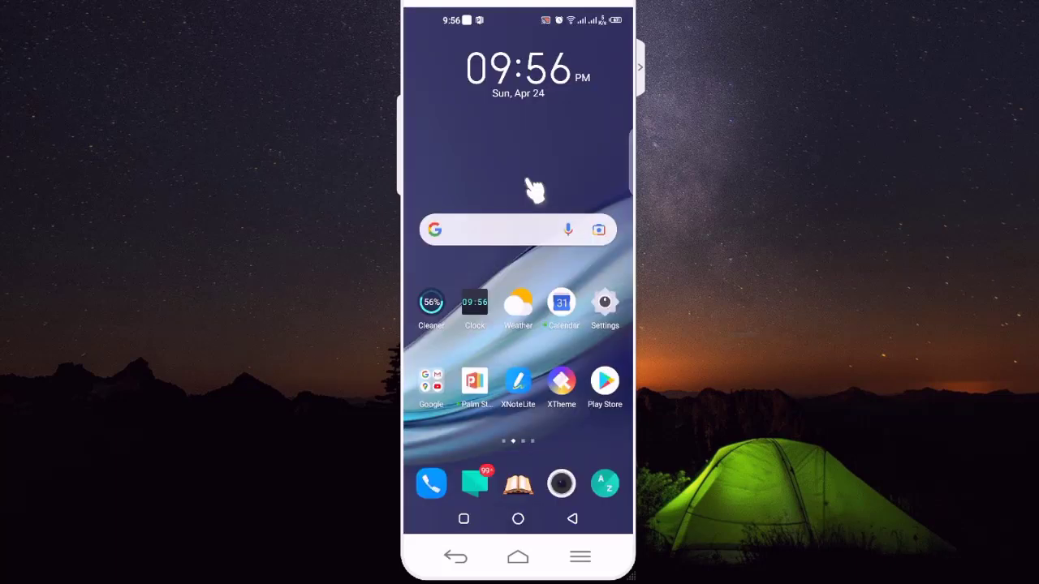
pyautogui.hscroll(-3)
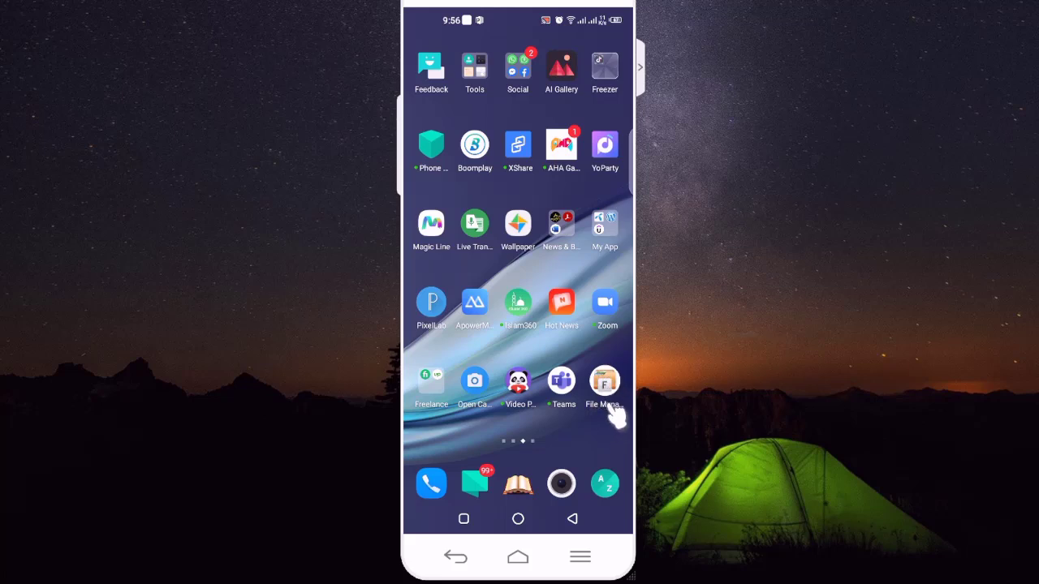
pyautogui.moveTo(617, 438)
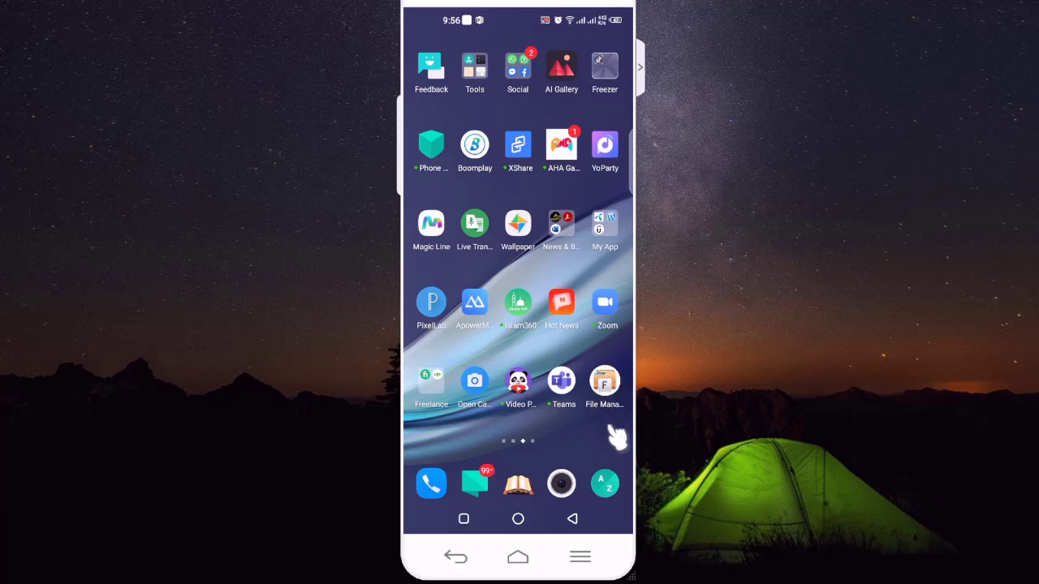
pyautogui.click(604, 380)
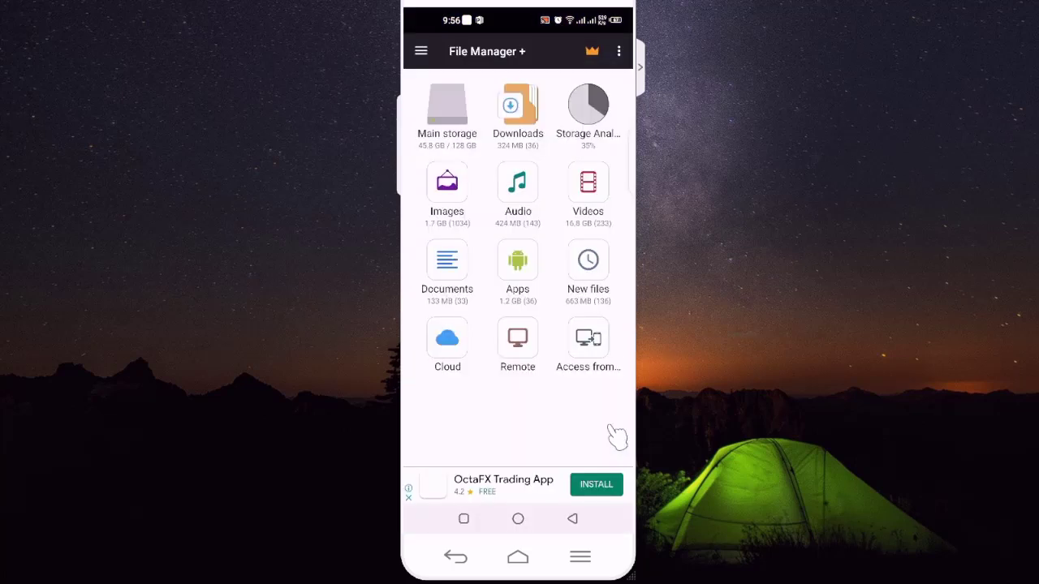
pyautogui.moveTo(511, 109)
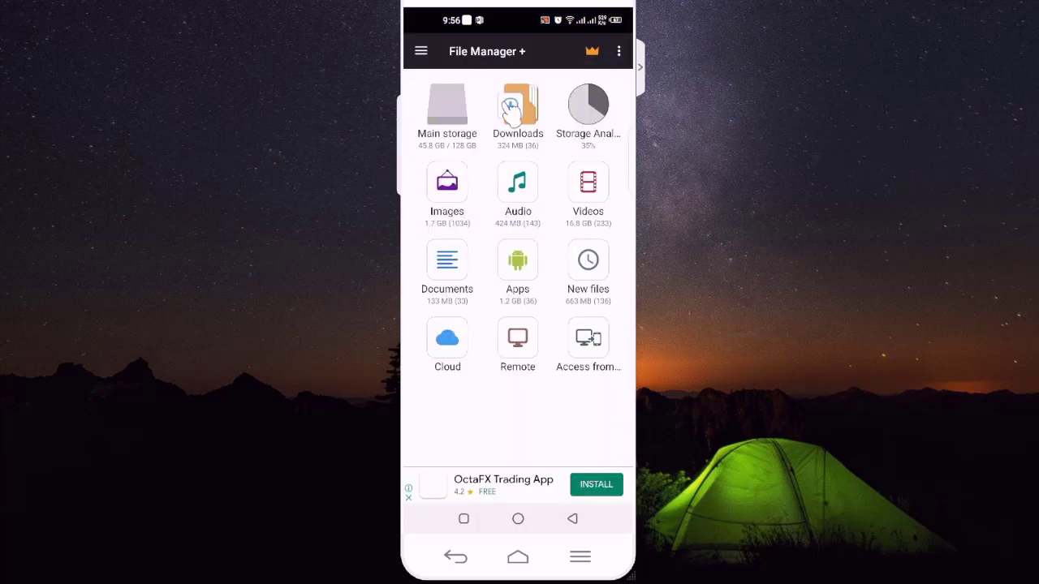
pyautogui.moveTo(623, 256)
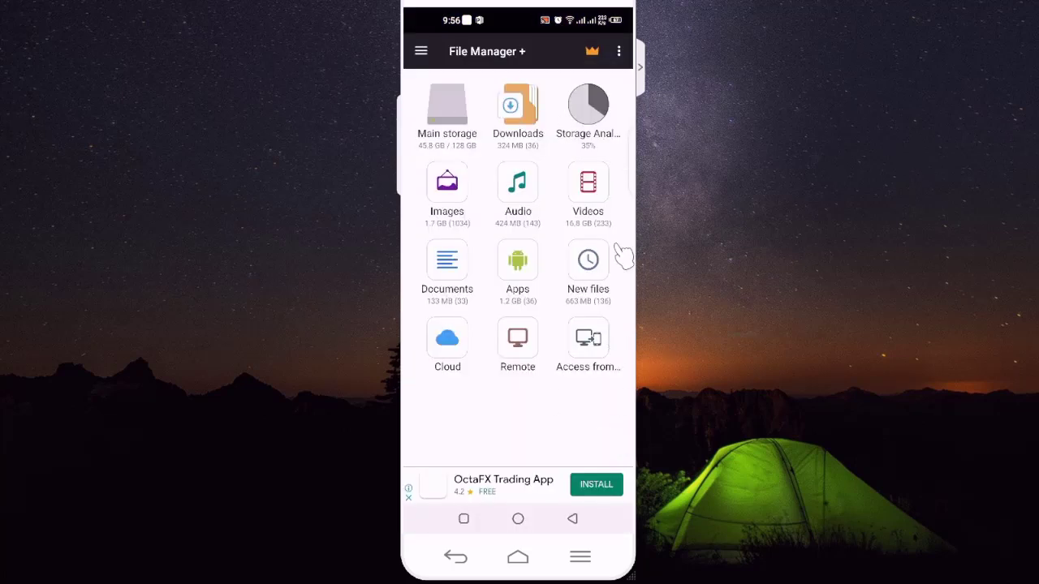
pyautogui.moveTo(597, 341)
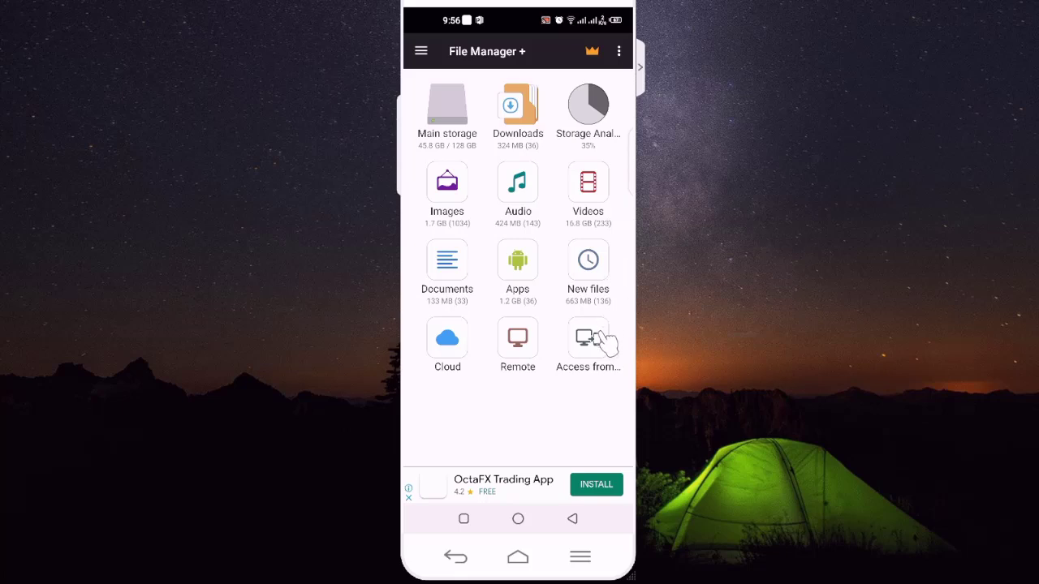
pyautogui.moveTo(582, 385)
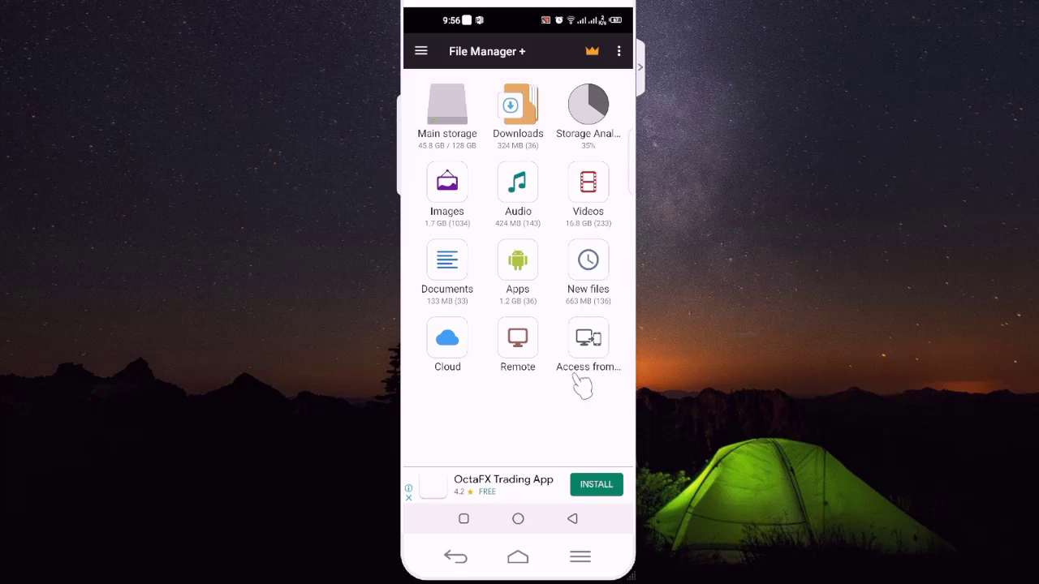
# - Start the Access from network service so the FTP address and password are displayed
pyautogui.click(587, 337)
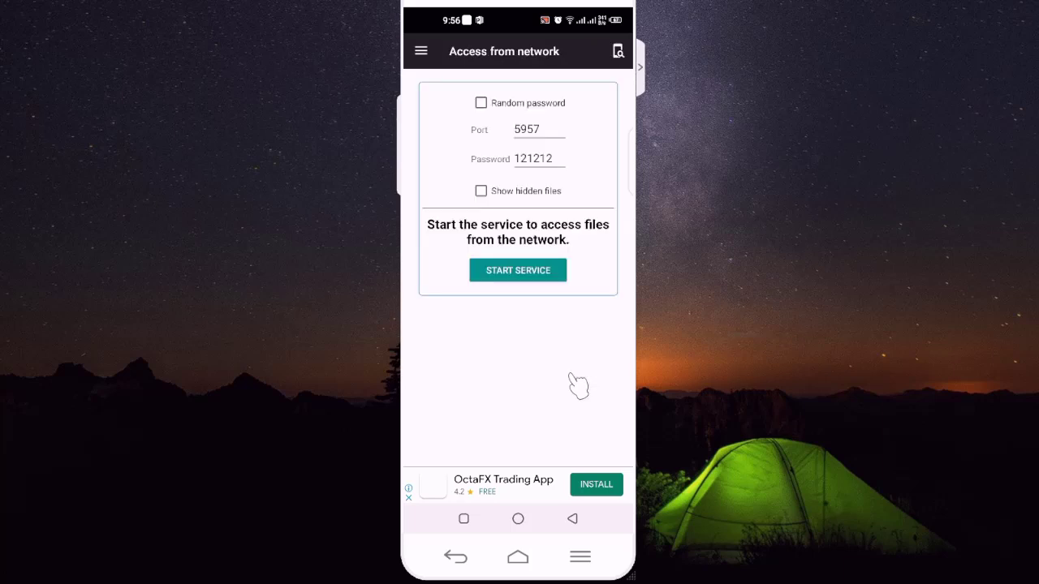
pyautogui.moveTo(502, 136)
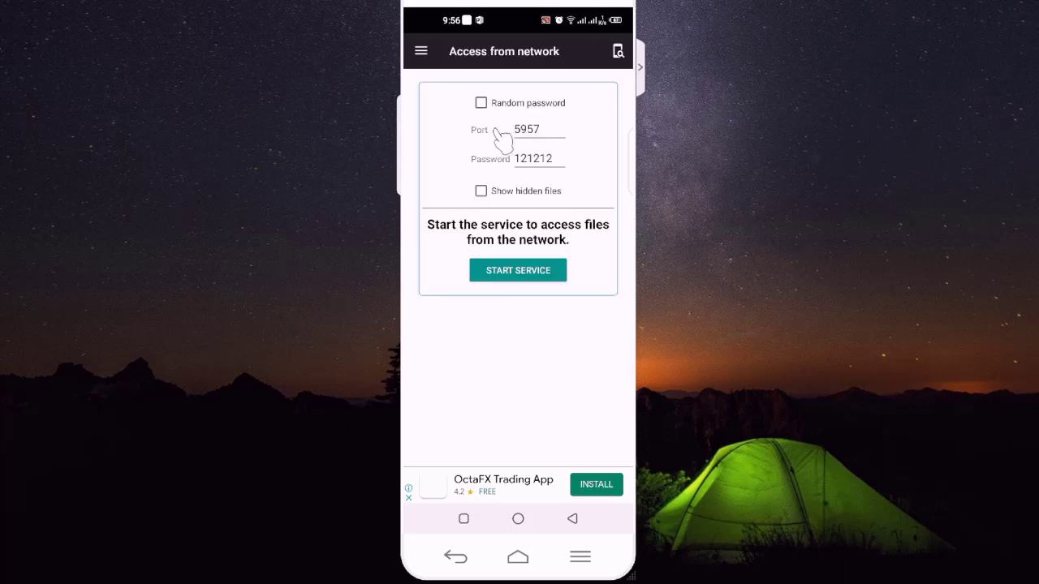
pyautogui.moveTo(572, 170)
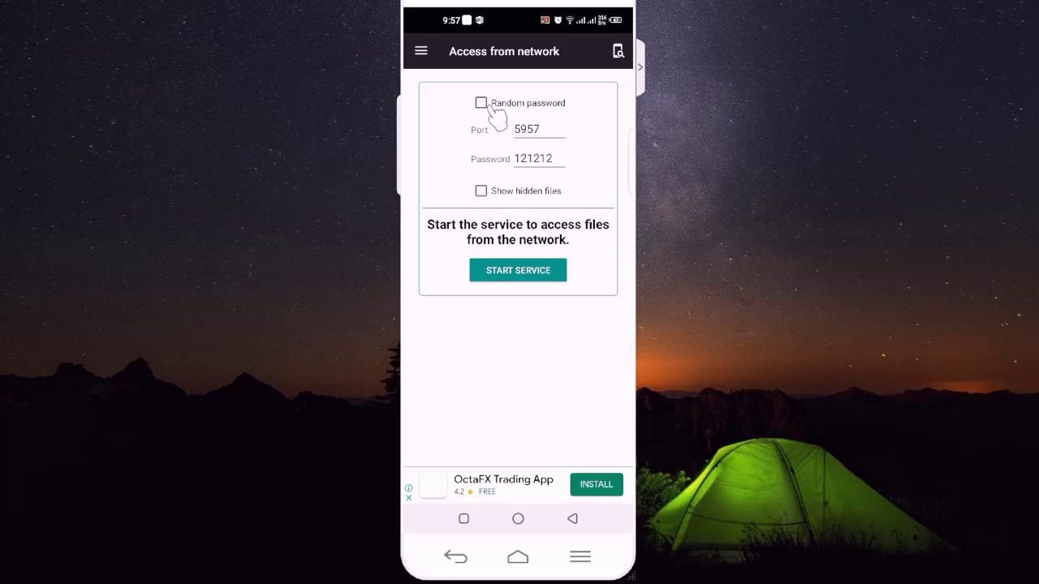
pyautogui.moveTo(540, 122)
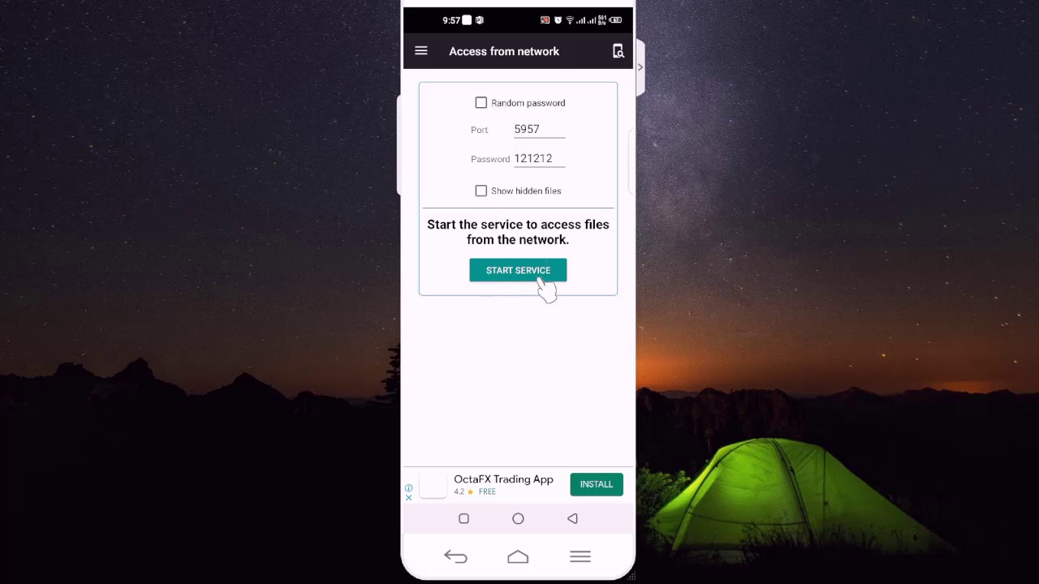
pyautogui.moveTo(548, 316)
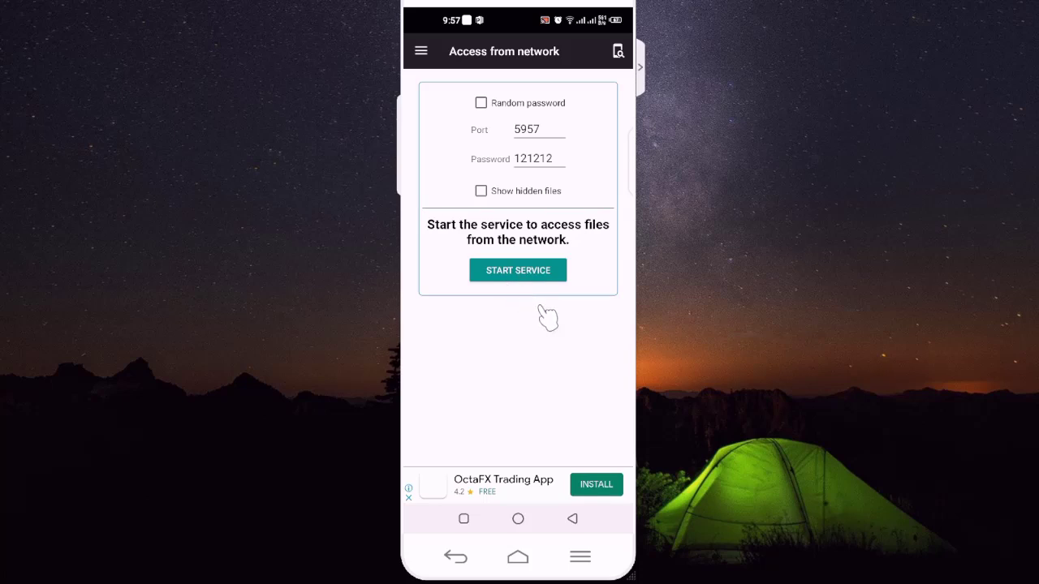
pyautogui.click(518, 270)
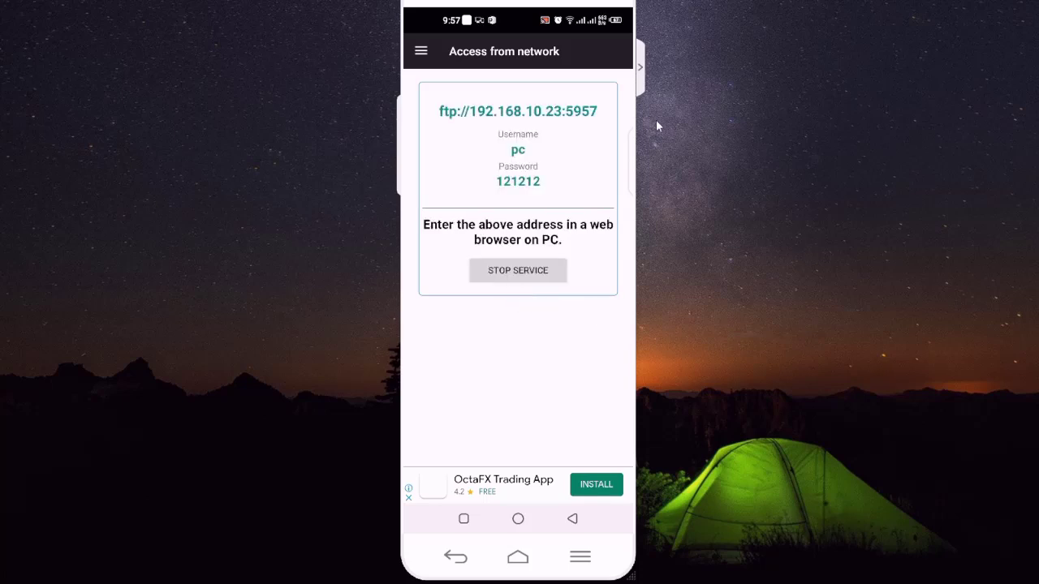
pyautogui.moveTo(487, 117)
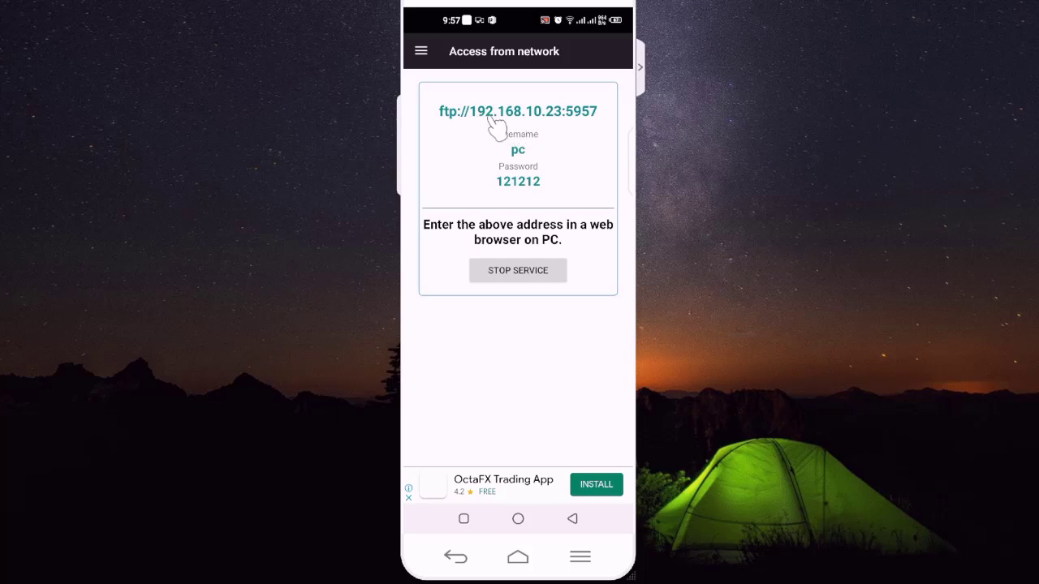
pyautogui.moveTo(558, 125)
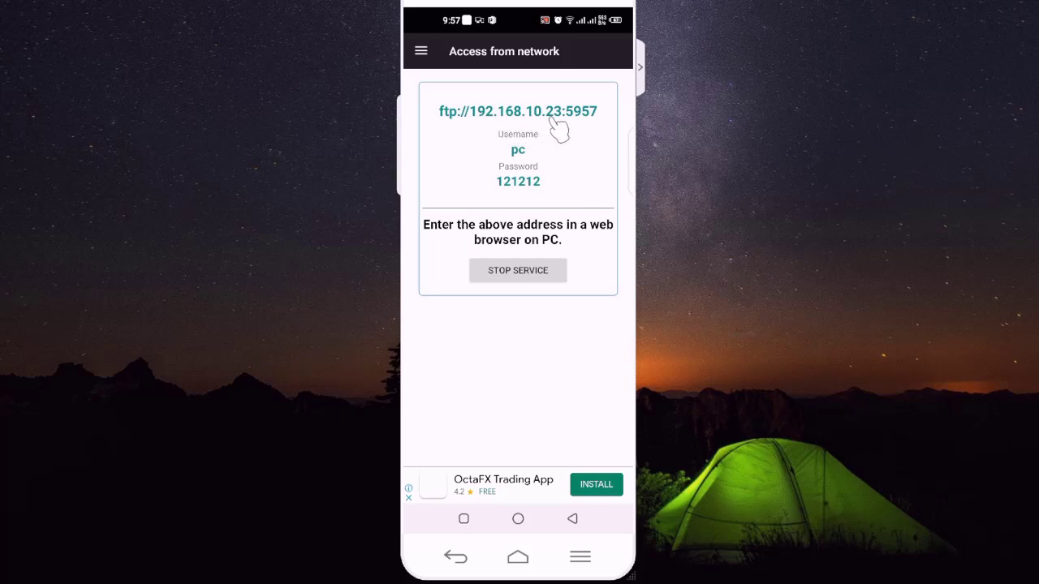
pyautogui.moveTo(581, 134)
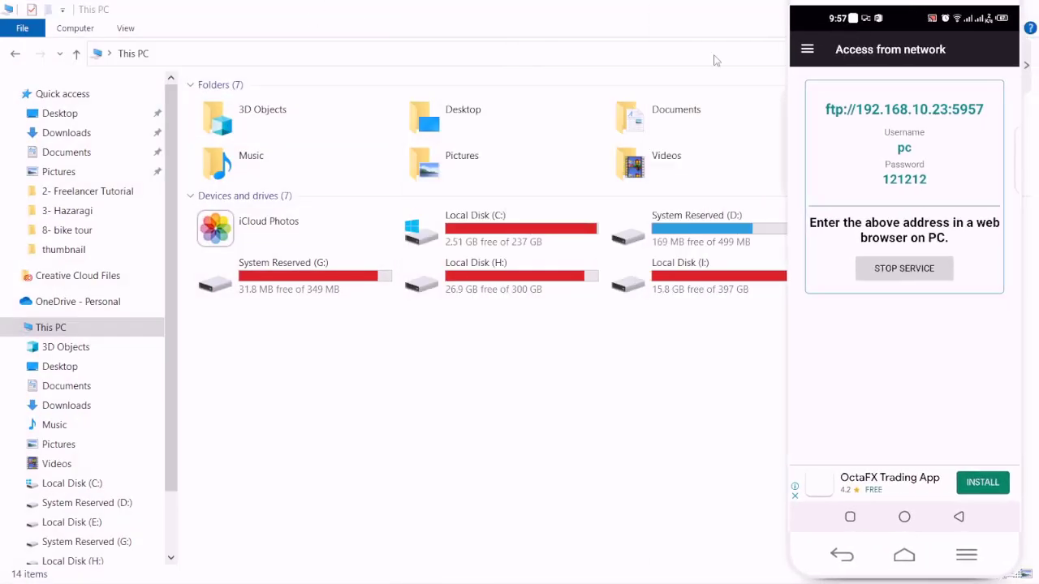
# - From This PC, add a custom network location with address ftp://192.168.10.23:5957
pyautogui.rightClick(50, 327)
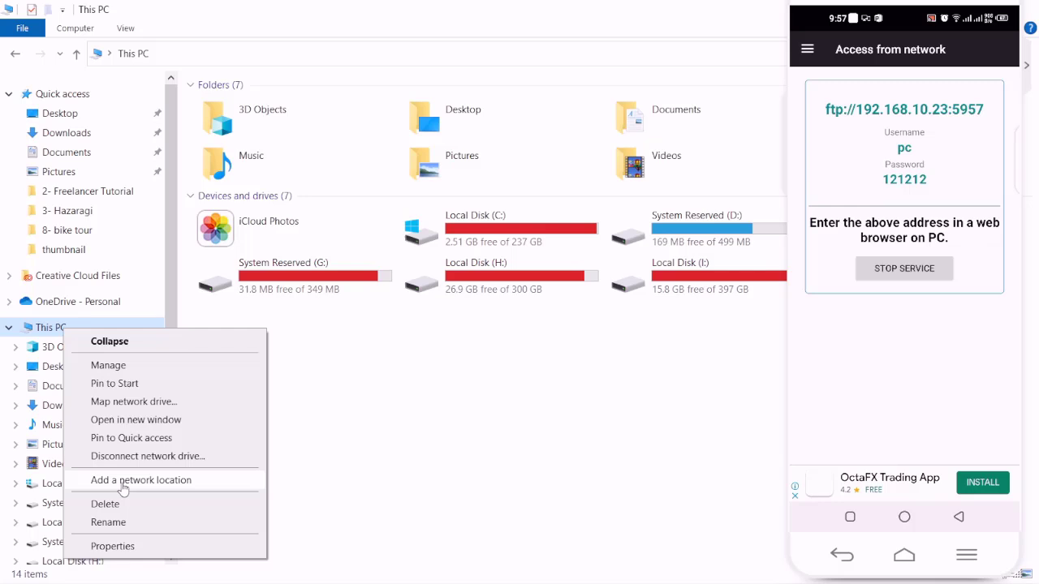
pyautogui.click(141, 480)
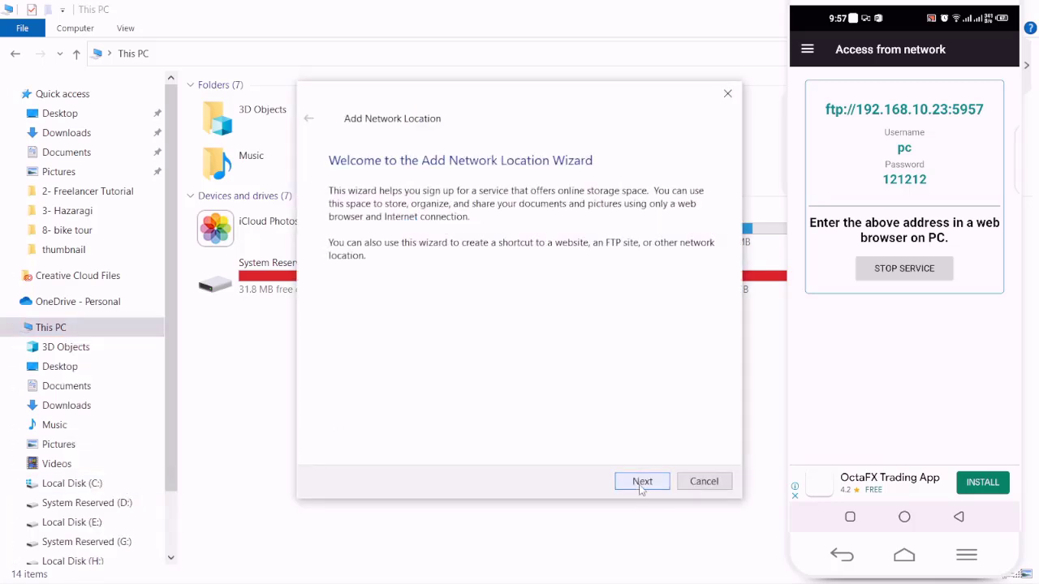
pyautogui.click(642, 481)
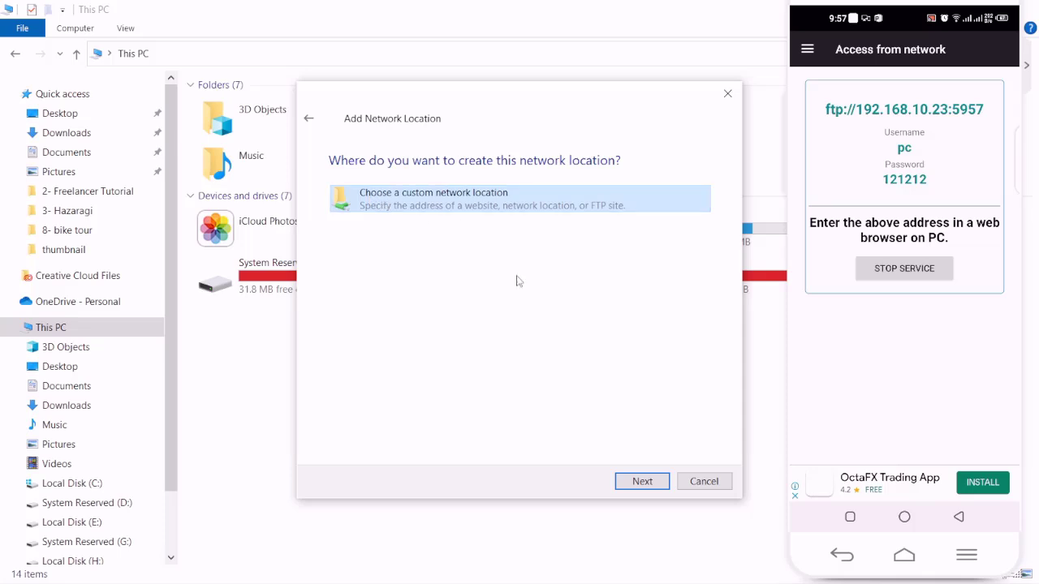
pyautogui.click(642, 481)
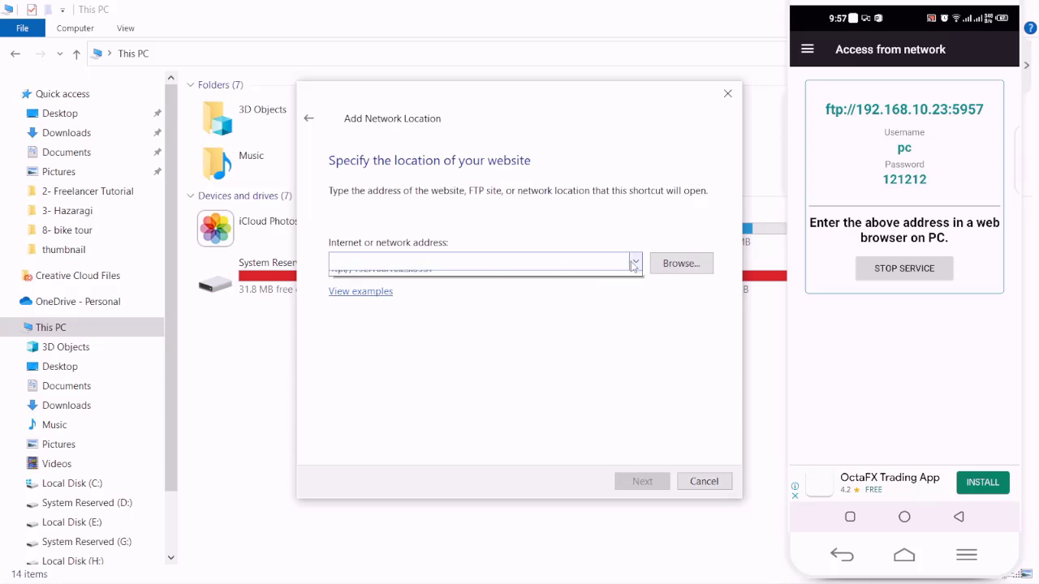
pyautogui.write('ftp://192.168.10.23:5957')
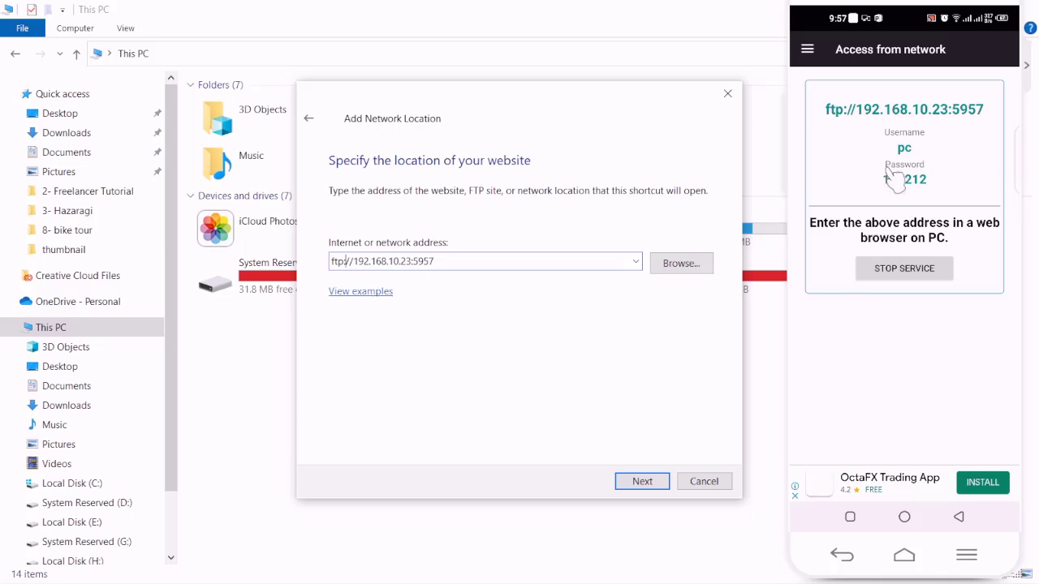
# - Turn off anonymous log on and enter user name pc for the FTP connection
pyautogui.click(642, 481)
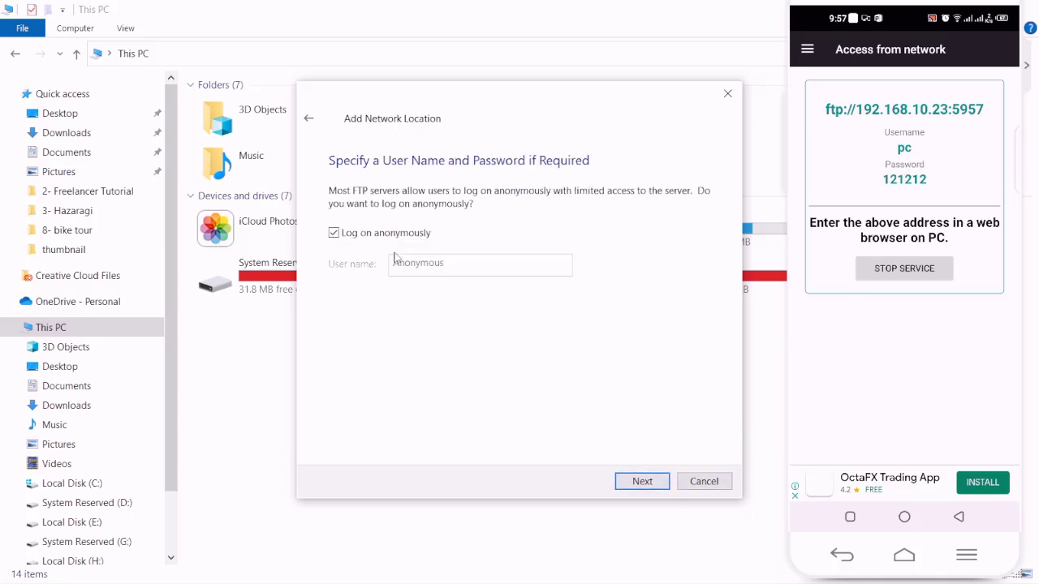
pyautogui.click(334, 233)
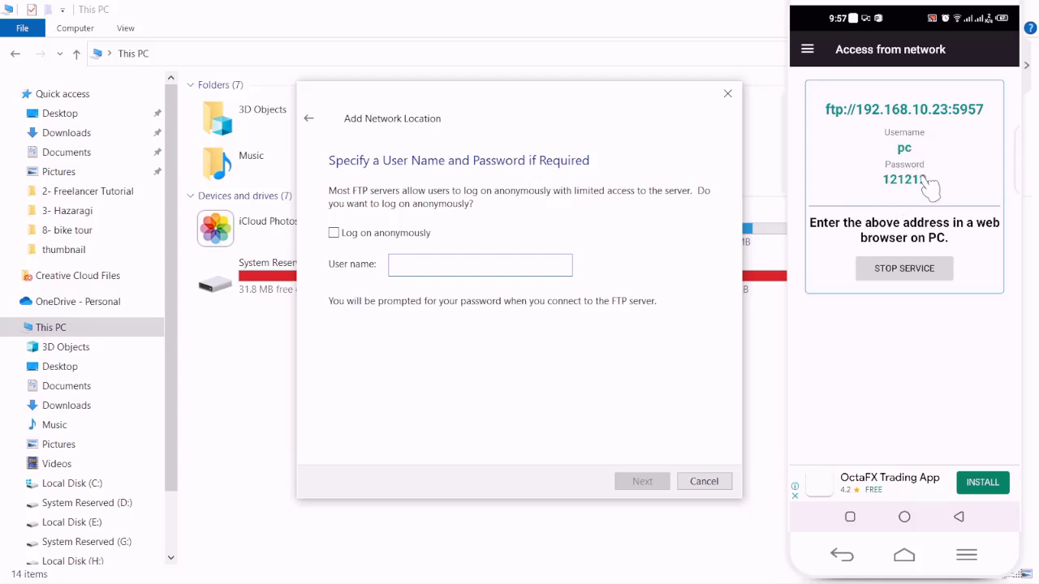
pyautogui.write('pc')
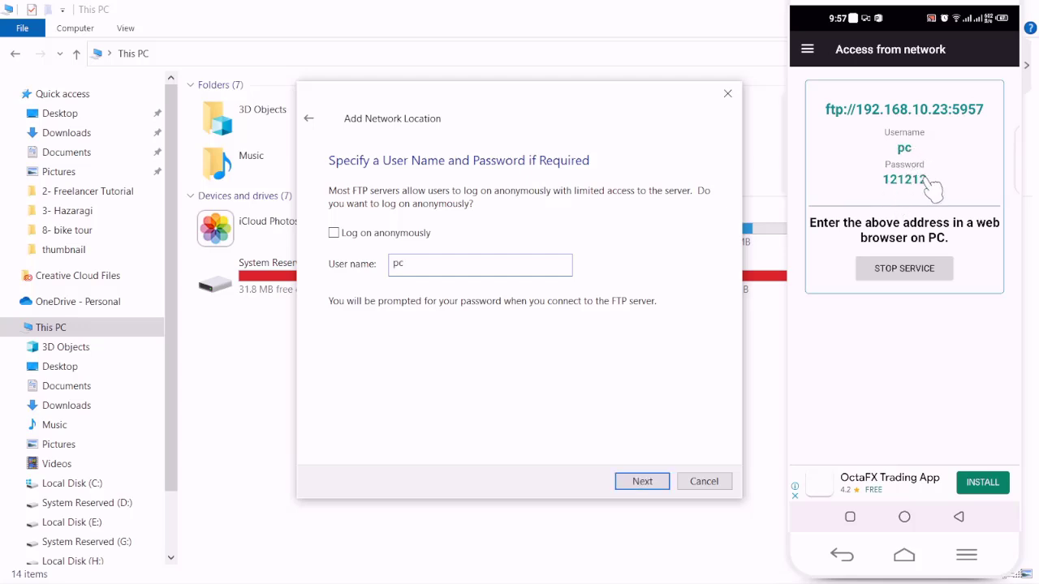
# - Name the network location 'mobile phone' and finish creating it
pyautogui.click(642, 481)
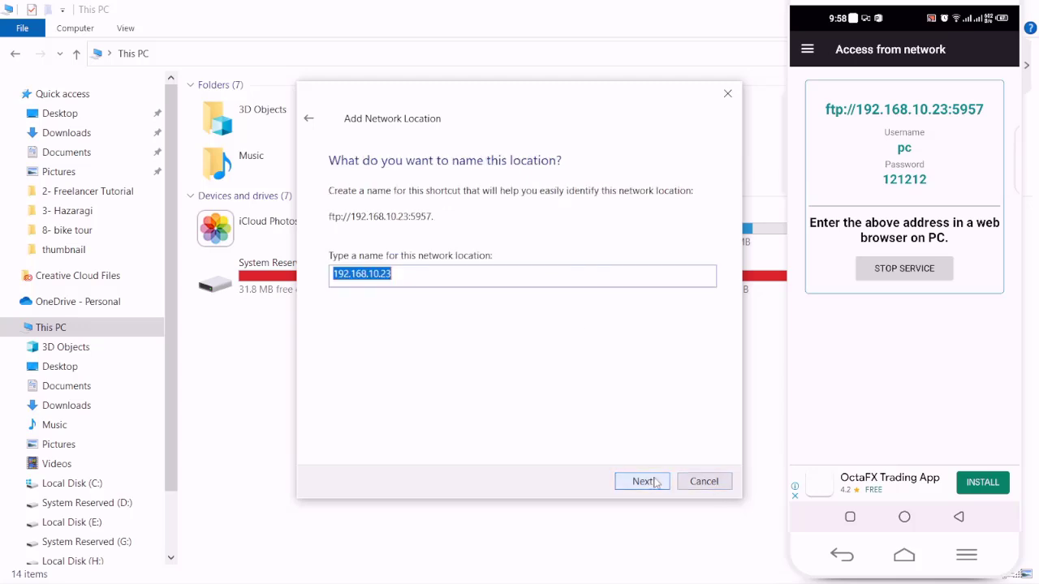
pyautogui.moveTo(404, 275)
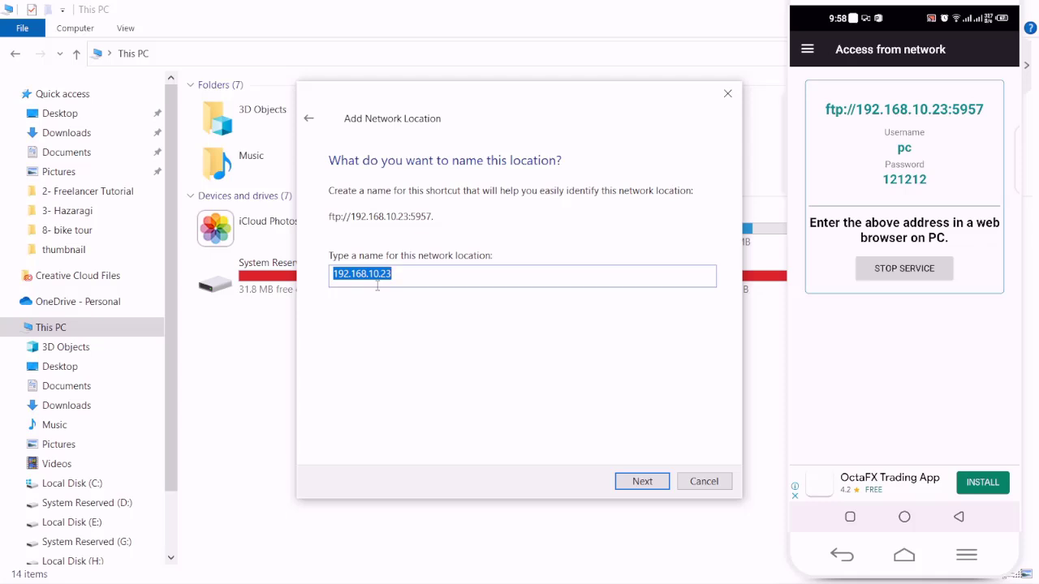
pyautogui.write('mobi')
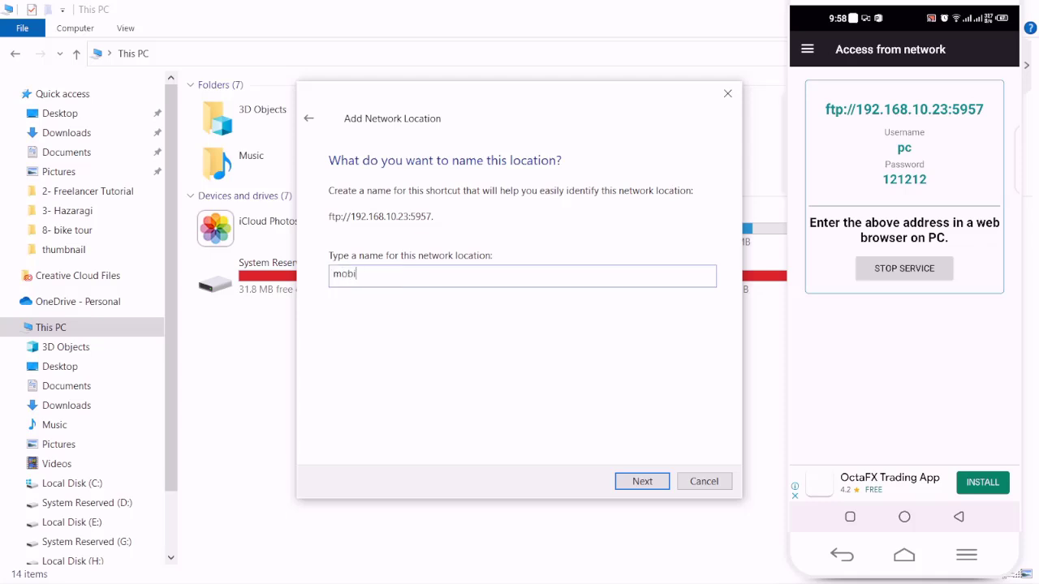
pyautogui.write('le')
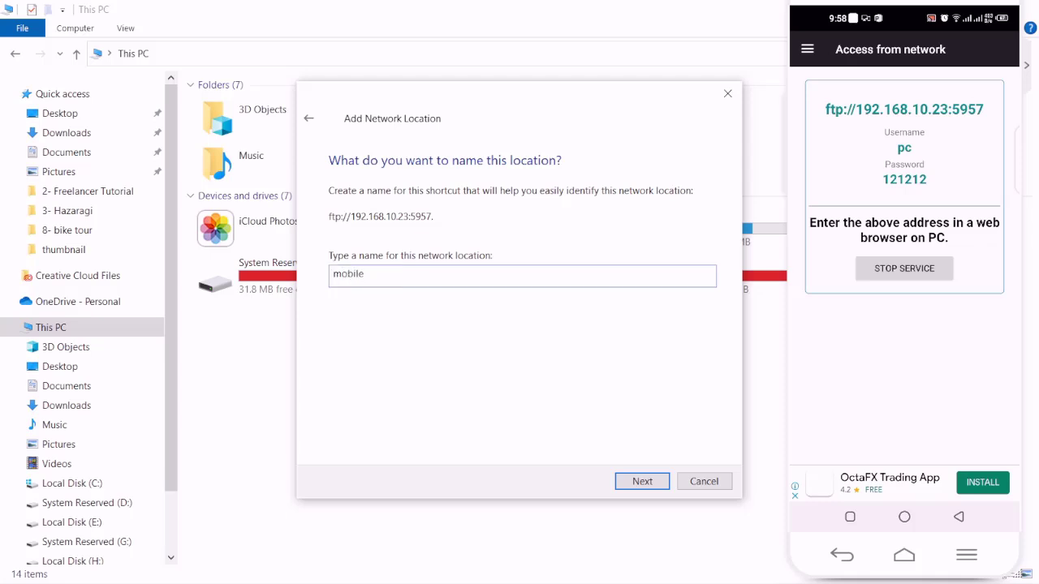
pyautogui.write('ph')
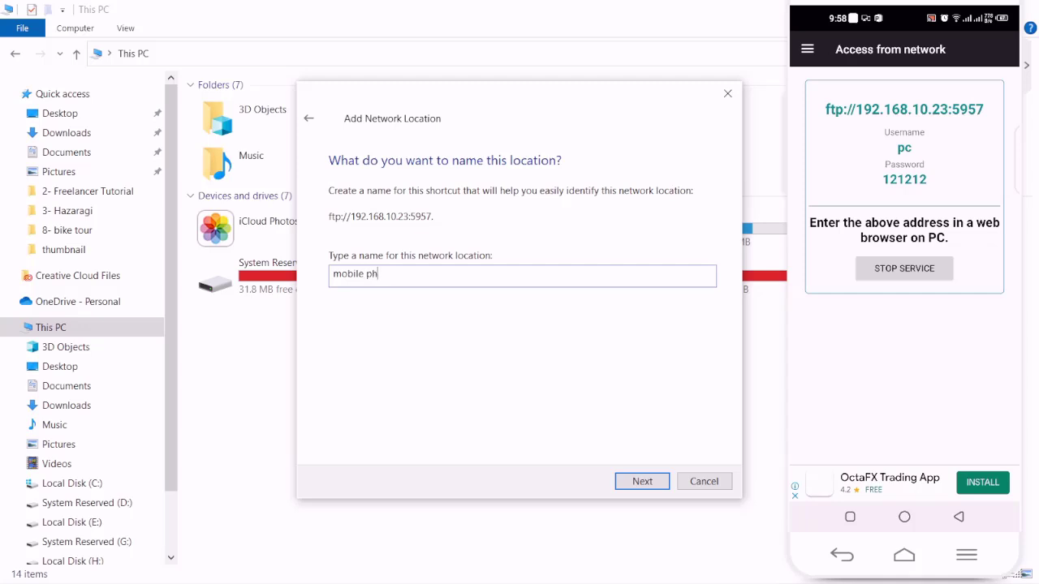
pyautogui.click(642, 482)
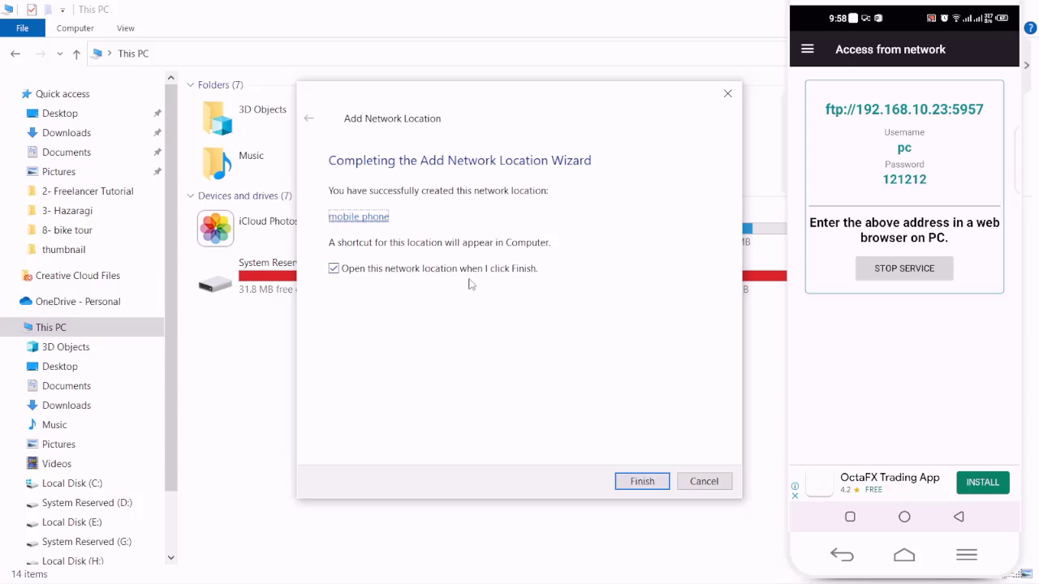
pyautogui.click(642, 482)
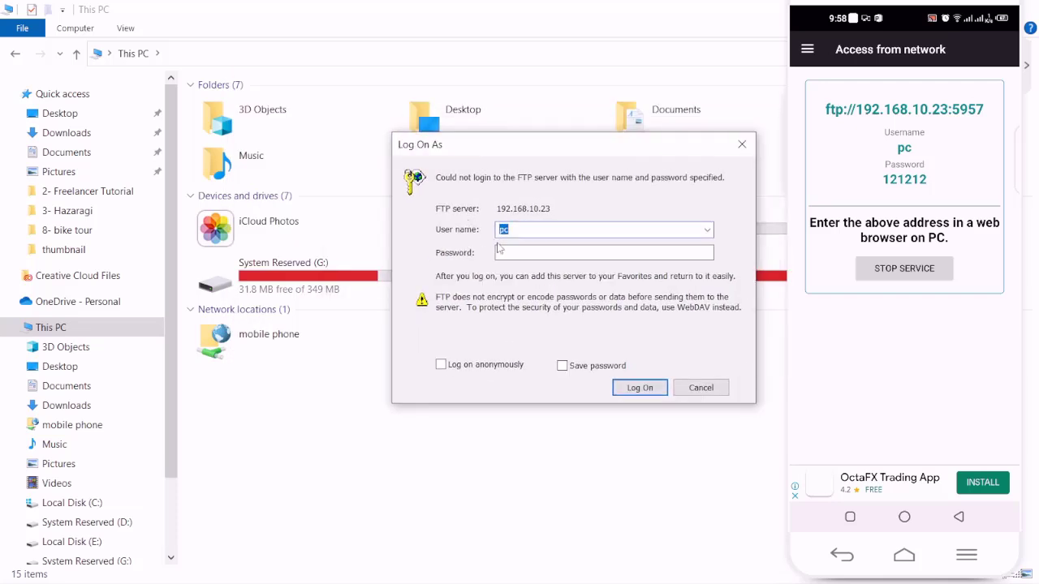
pyautogui.click(603, 252)
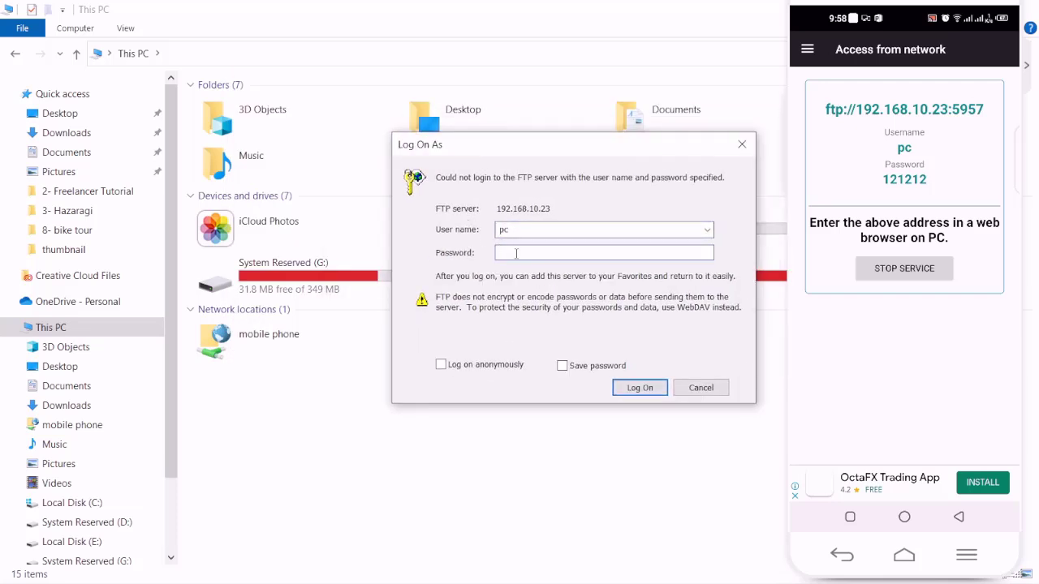
pyautogui.moveTo(898, 194)
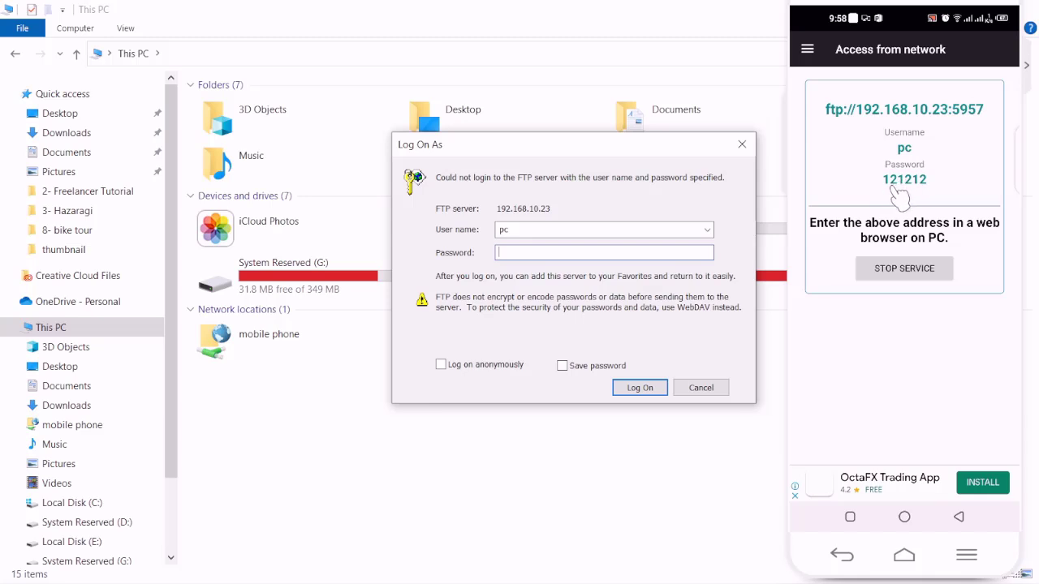
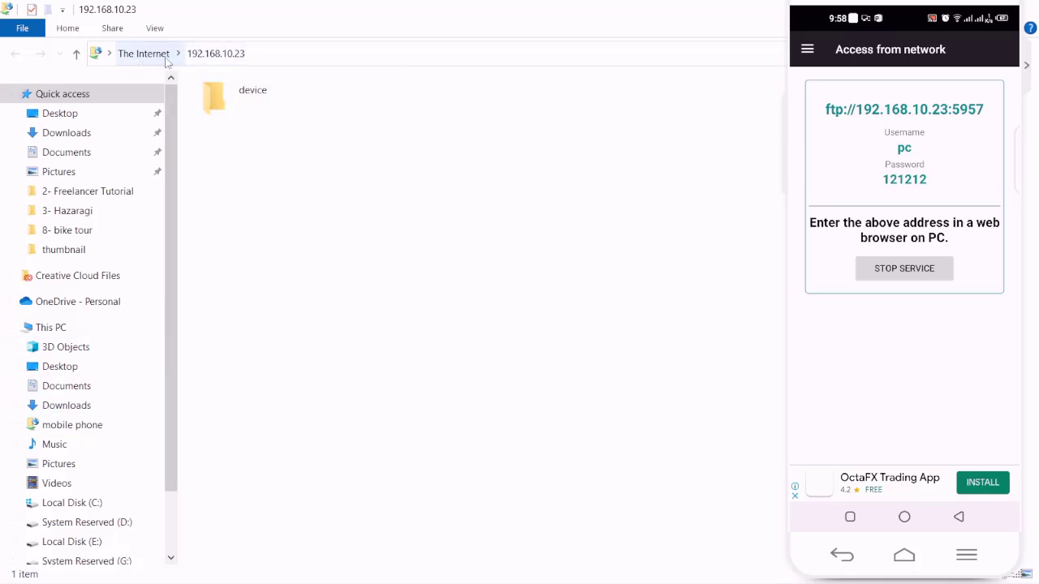
pyautogui.moveTo(1007, 195)
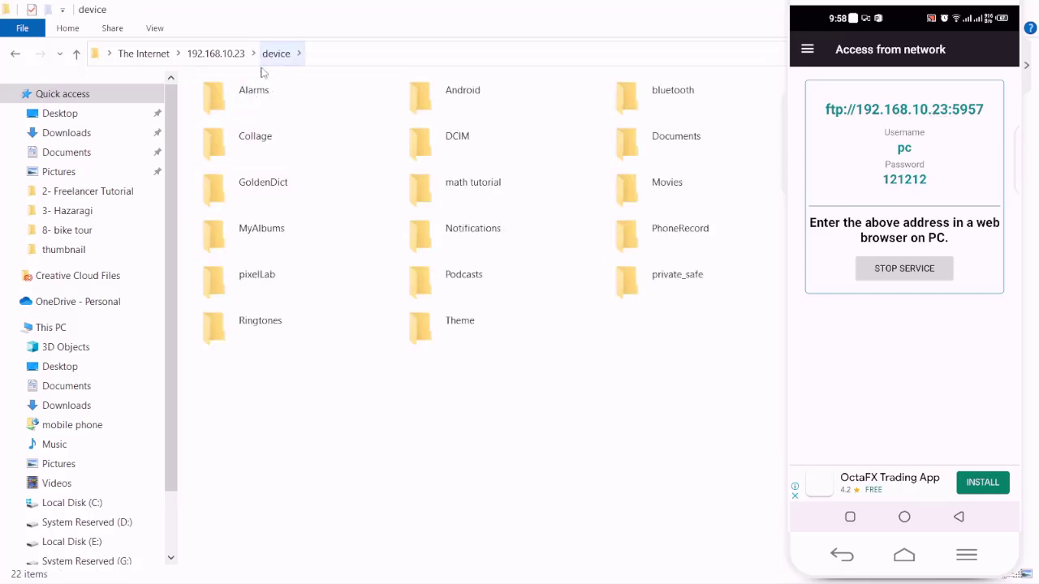
# - Navigate into device > DCIM > Camera to list the phone's photos
pyautogui.click(457, 135)
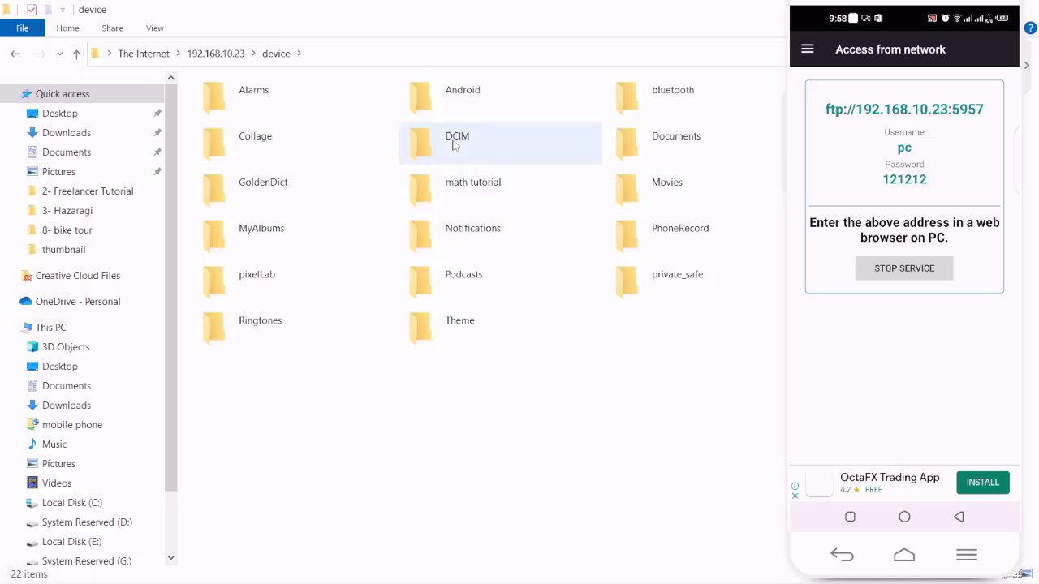
pyautogui.click(457, 143)
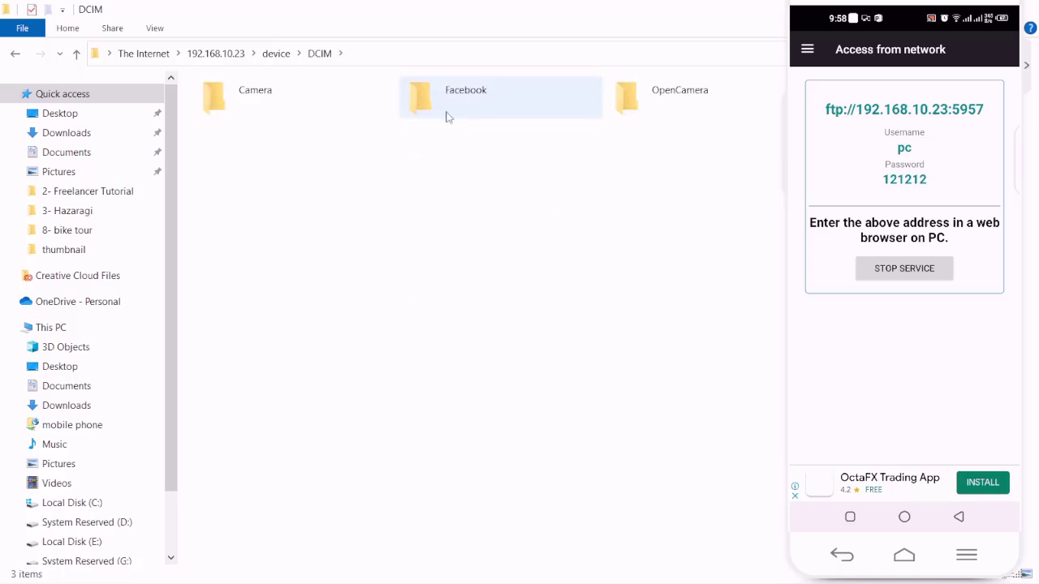
pyautogui.doubleClick(255, 97)
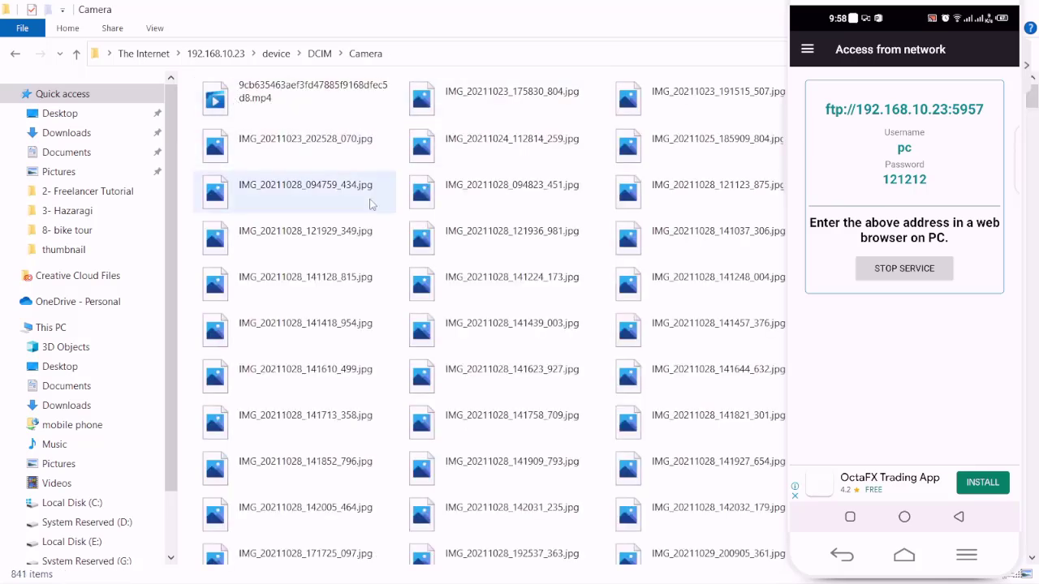
pyautogui.click(292, 97)
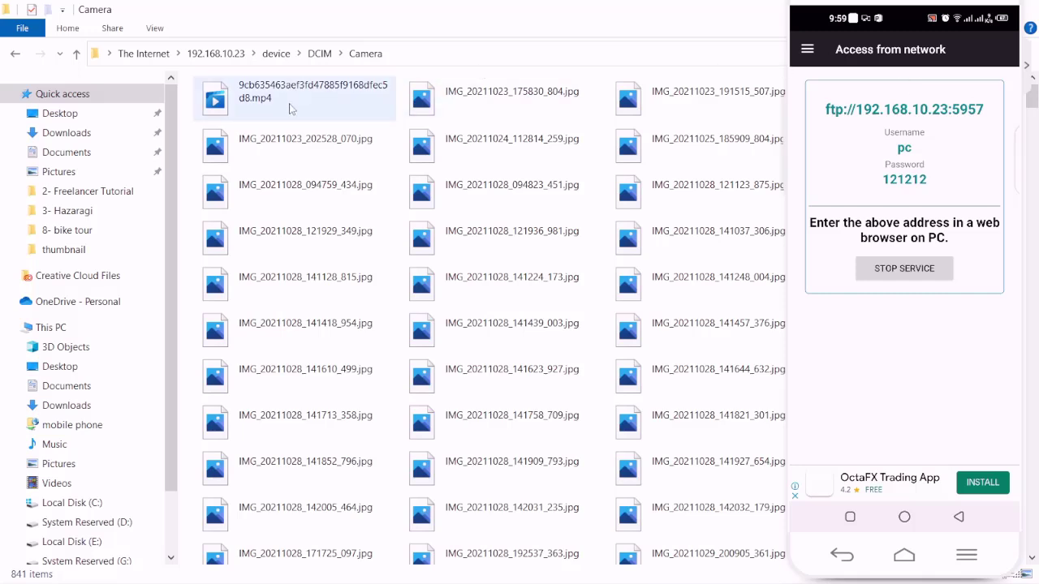
pyautogui.moveTo(292, 113)
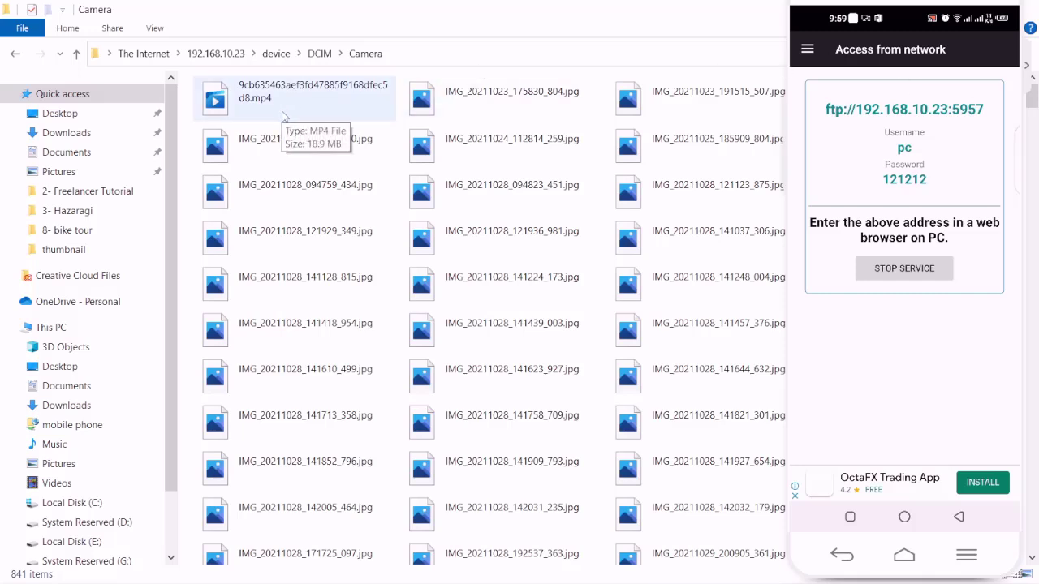
pyautogui.click(512, 97)
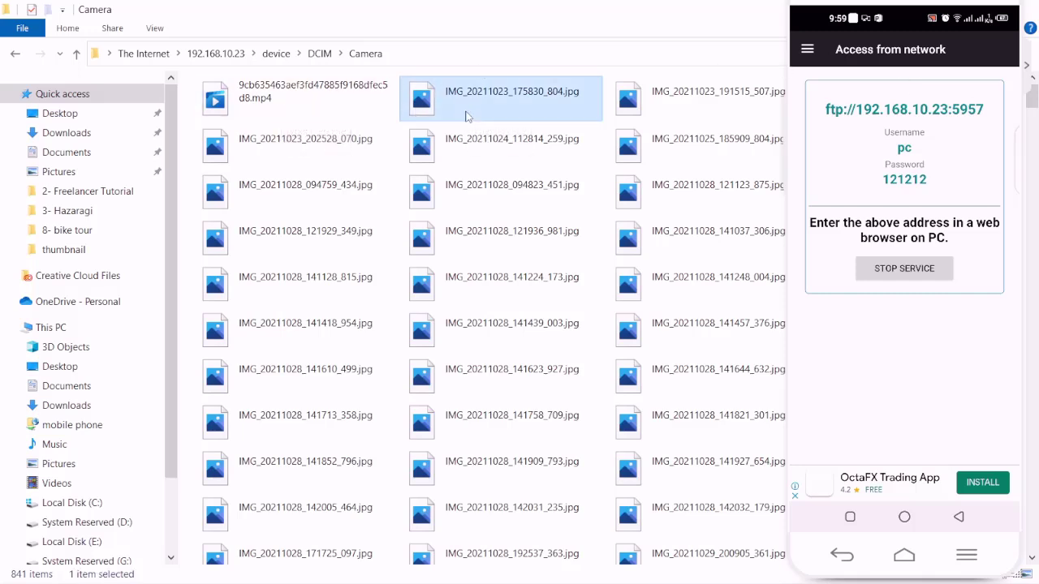
pyautogui.doubleClick(495, 97)
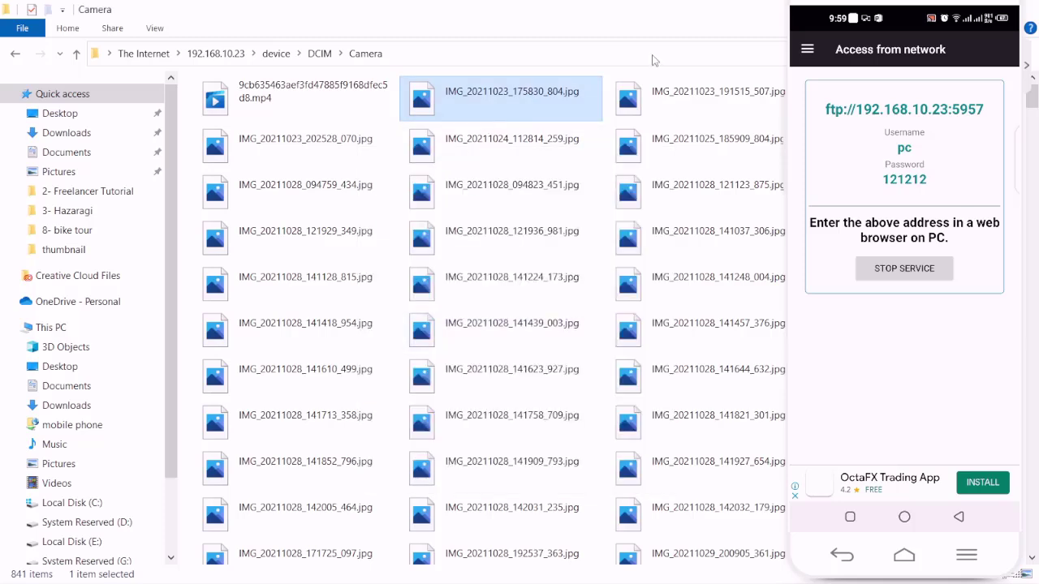
pyautogui.click(719, 91)
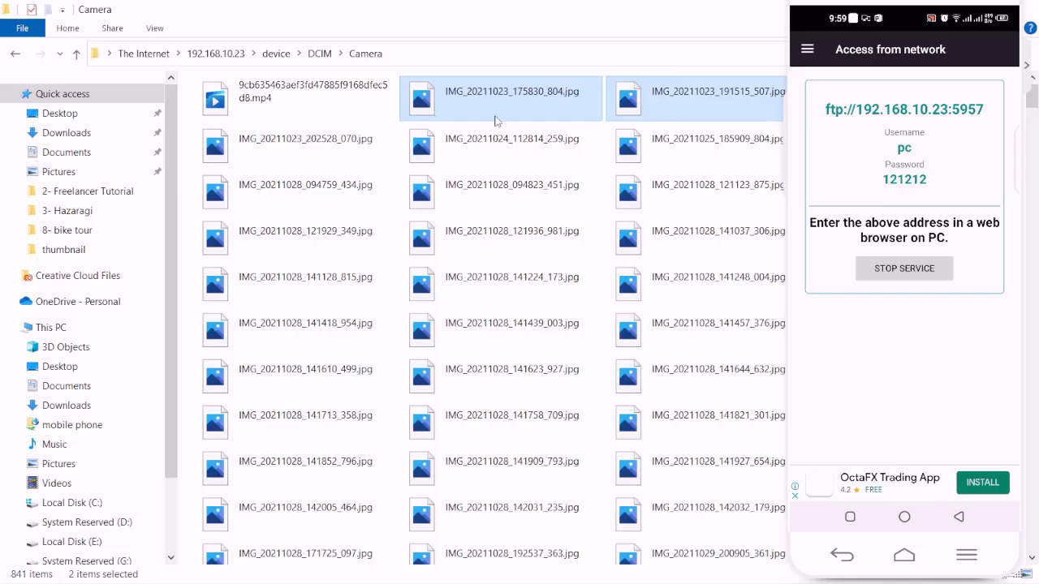
pyautogui.moveTo(497, 118)
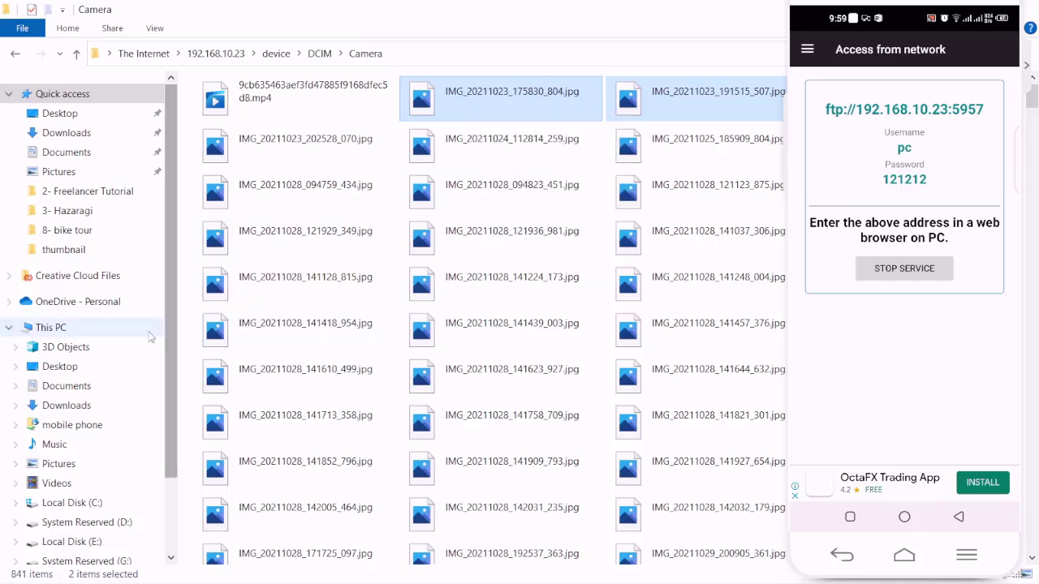
pyautogui.moveTo(150, 152)
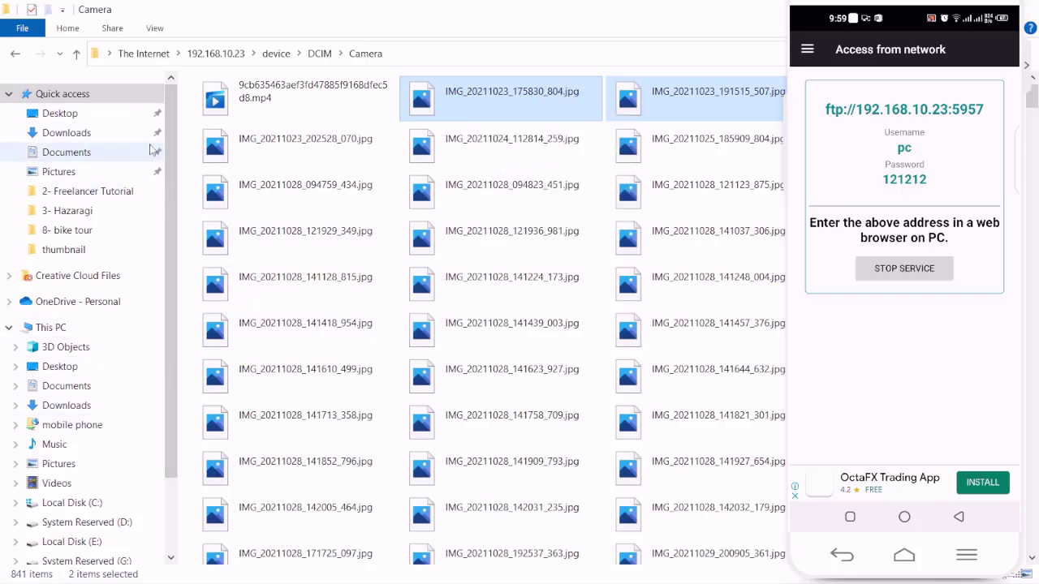
pyautogui.scroll(-3)
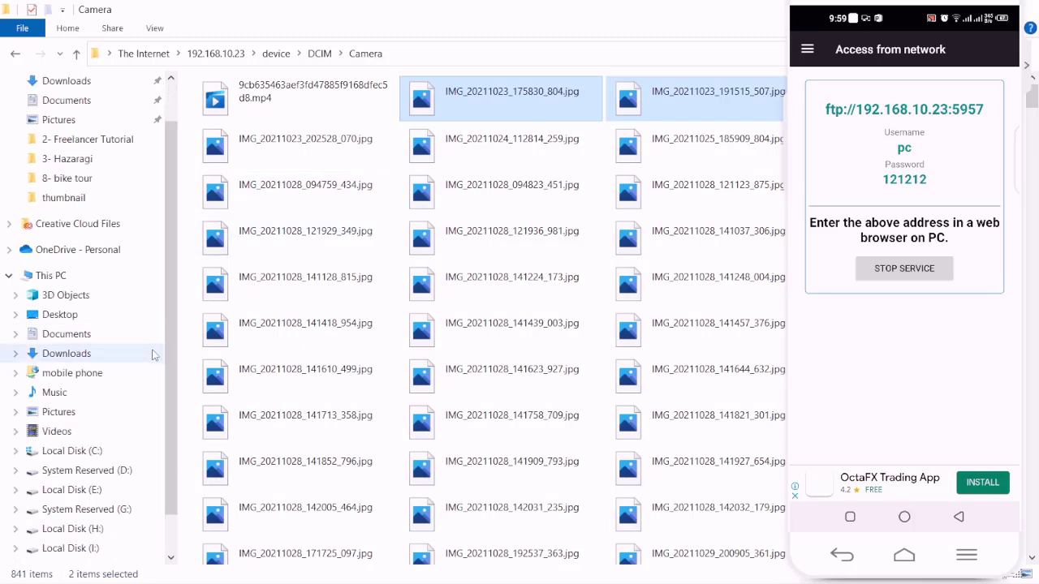
pyautogui.moveTo(72, 489)
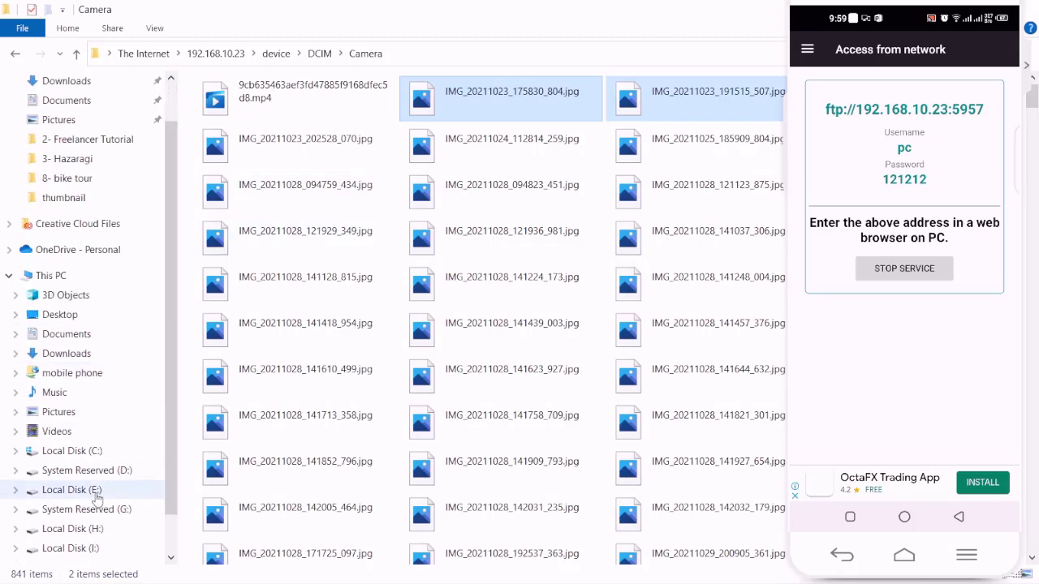
# - Create a new folder named 'my phone images' on Local Disk (E:)
pyautogui.click(72, 490)
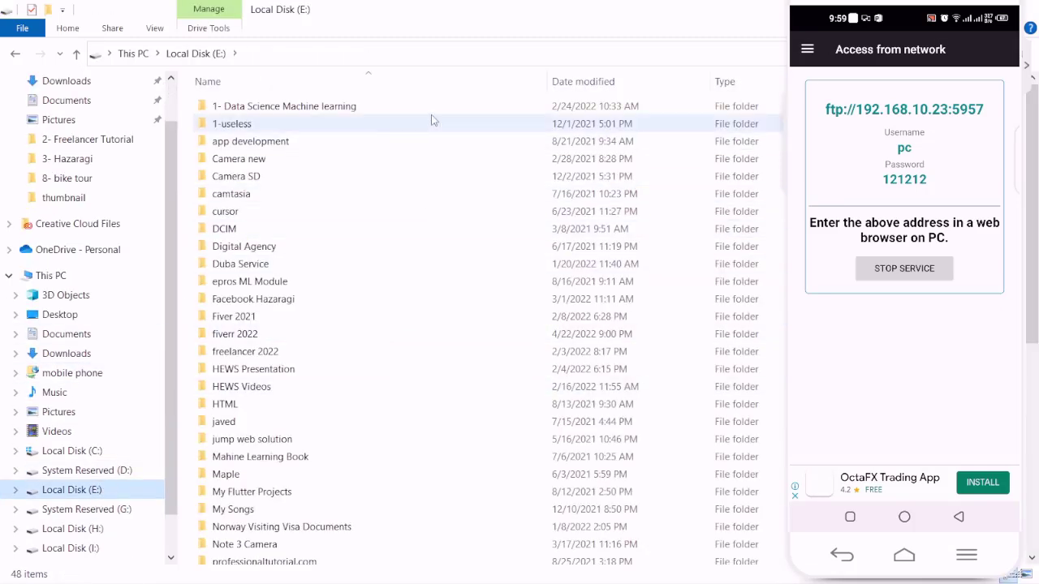
pyautogui.rightClick(434, 120)
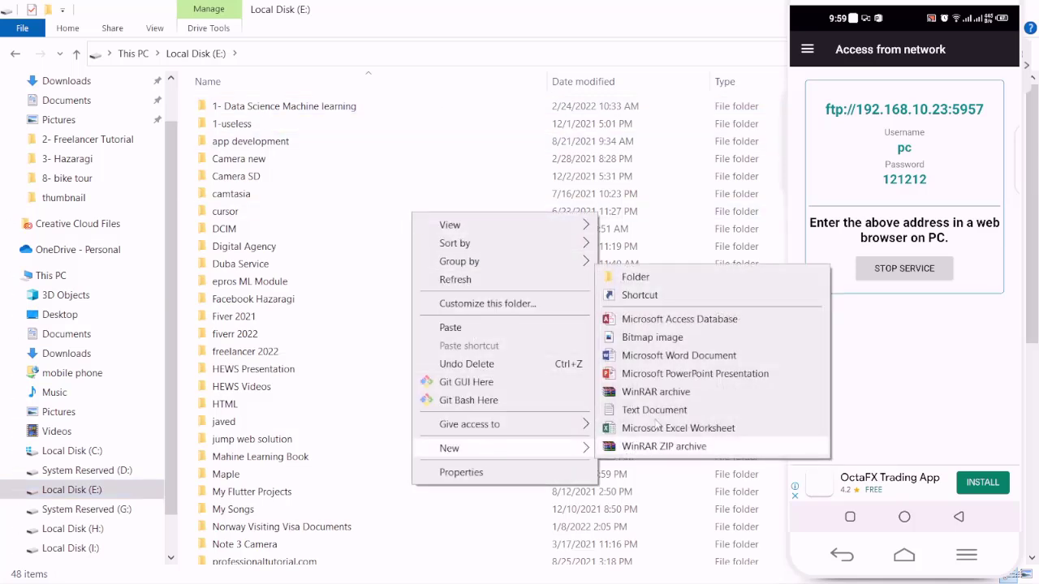
pyautogui.click(636, 276)
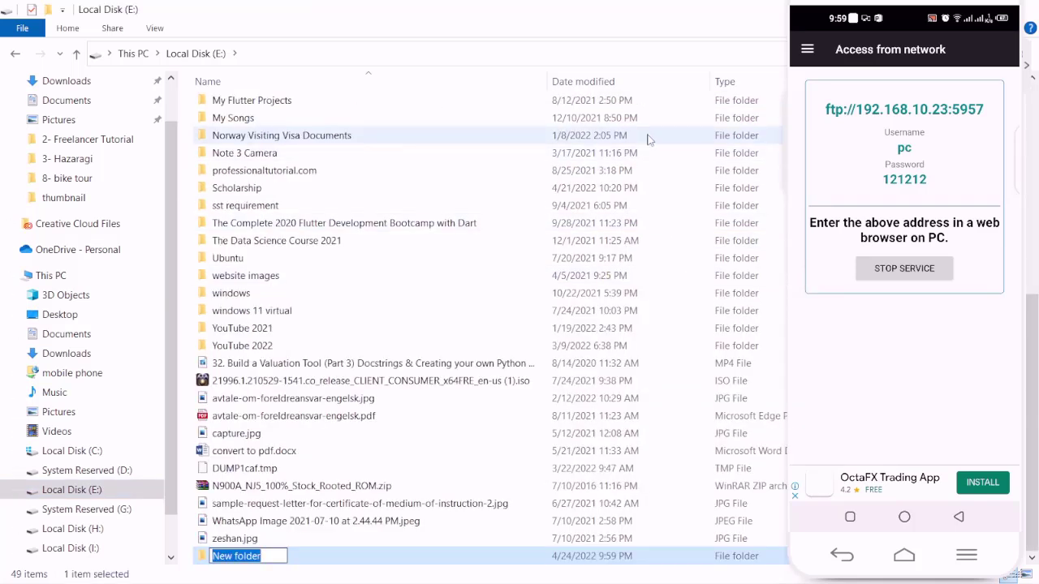
pyautogui.write('my')
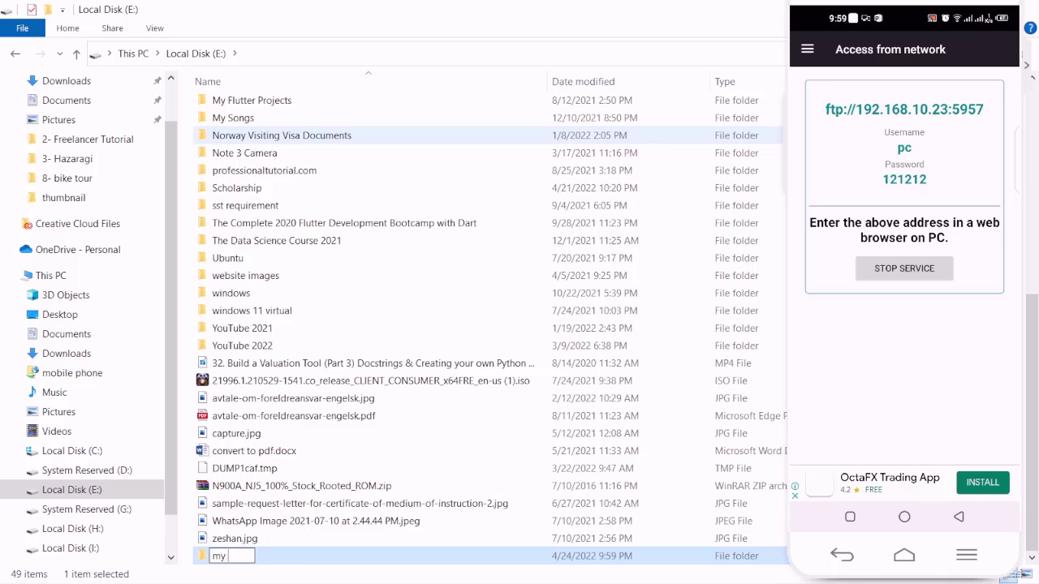
pyautogui.write('phone image')
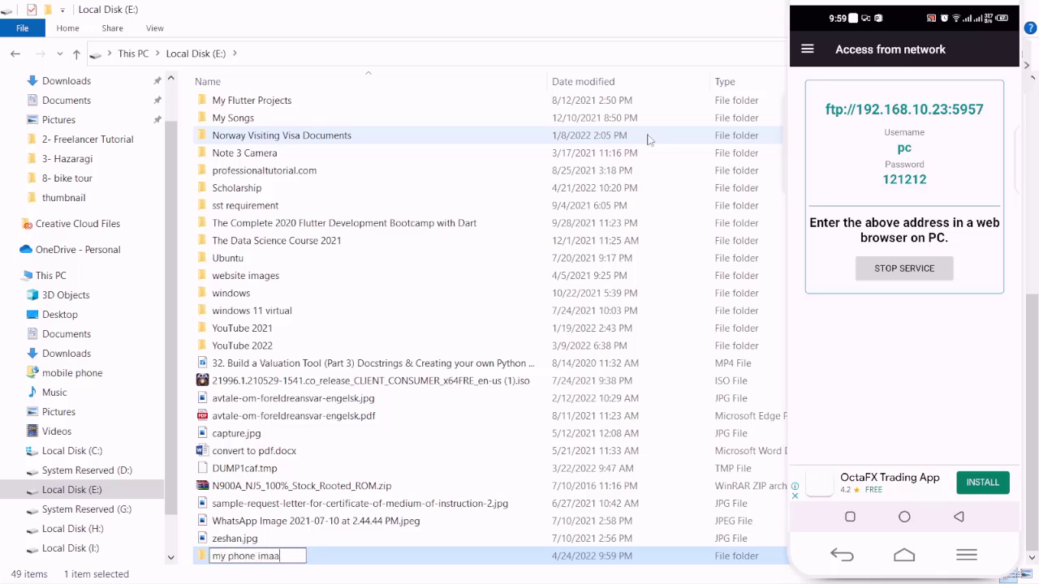
pyautogui.write('ge')
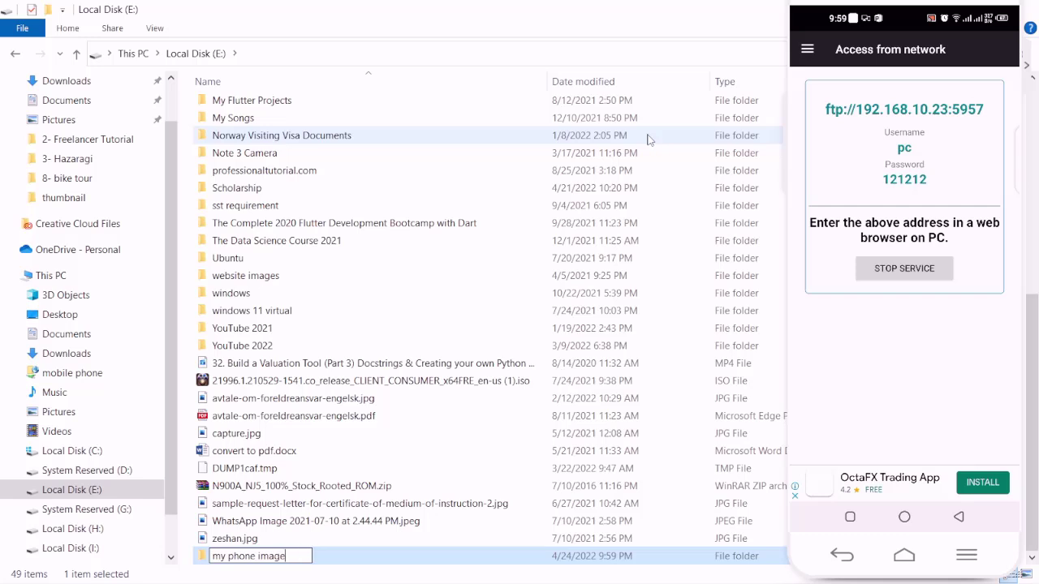
pyautogui.write('s')
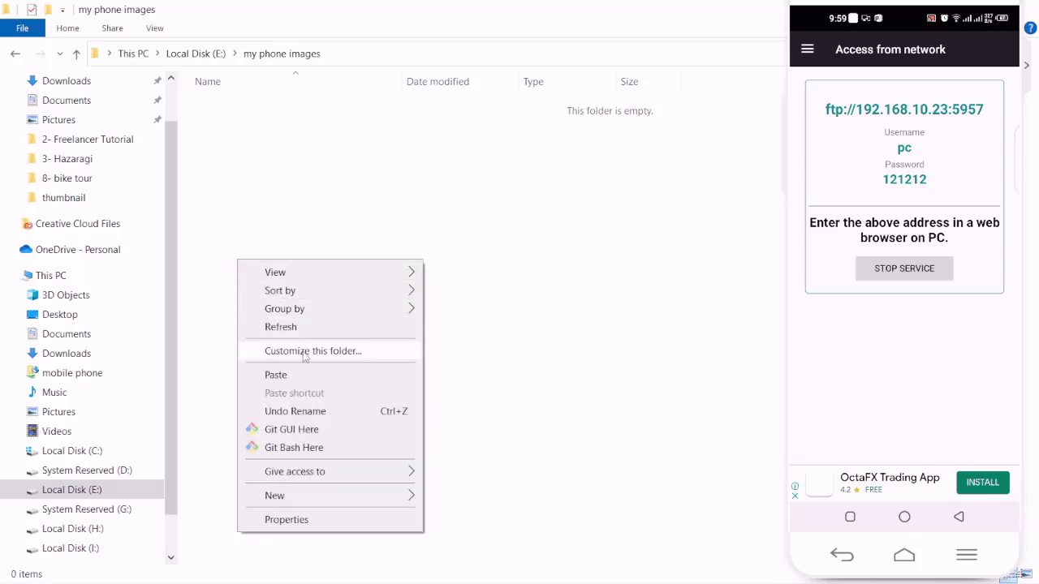
# - Paste the two camera photos into the folder, show Large icons and select both
pyautogui.click(276, 375)
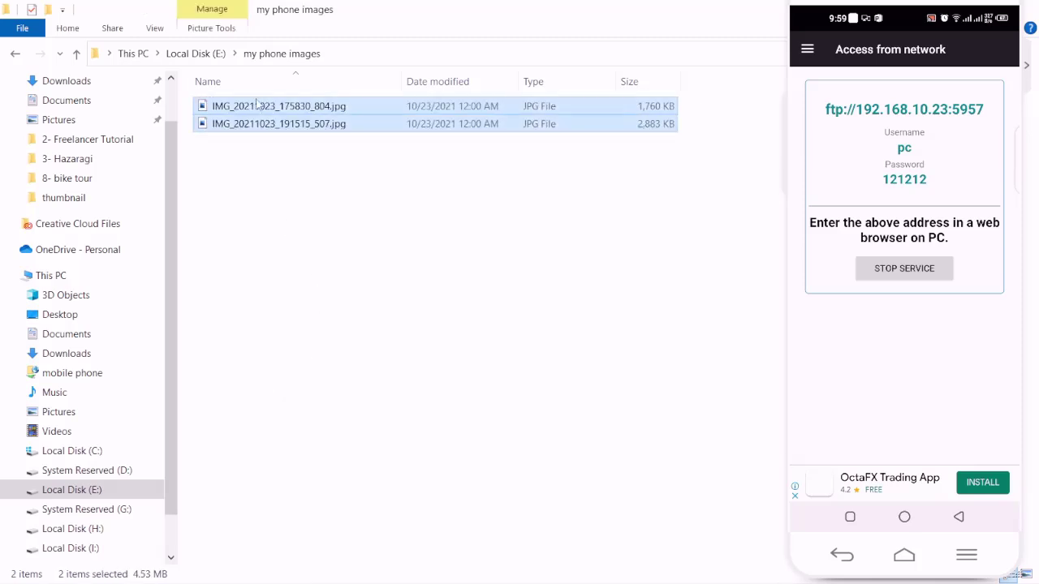
pyautogui.click(154, 28)
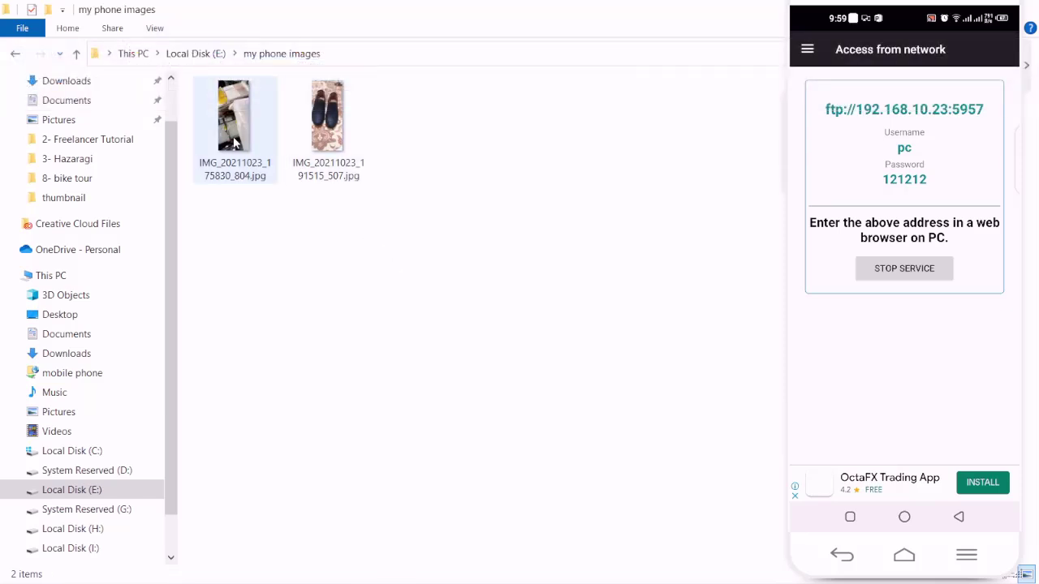
pyautogui.moveTo(272, 173)
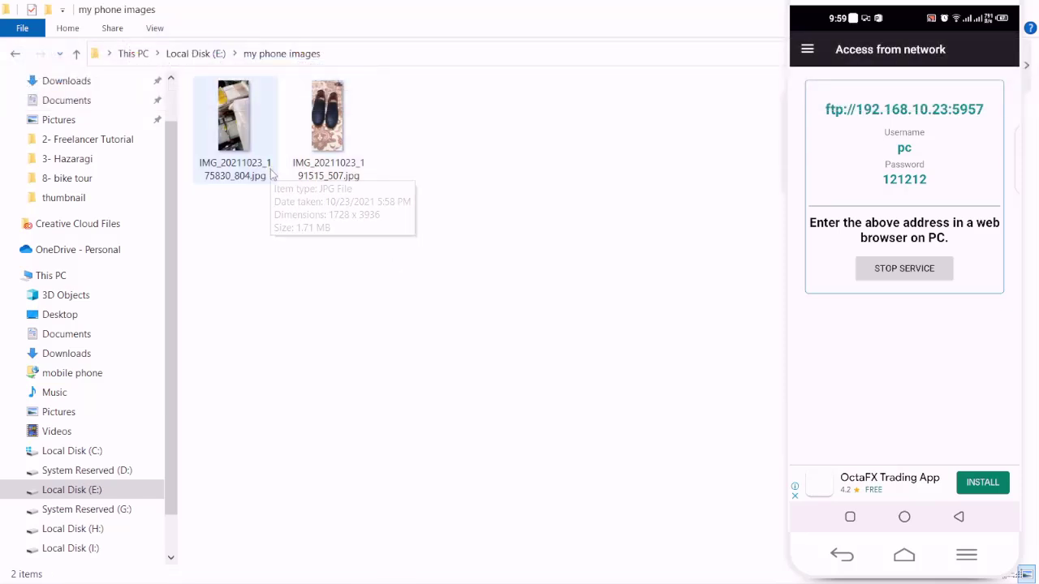
pyautogui.moveTo(227, 255)
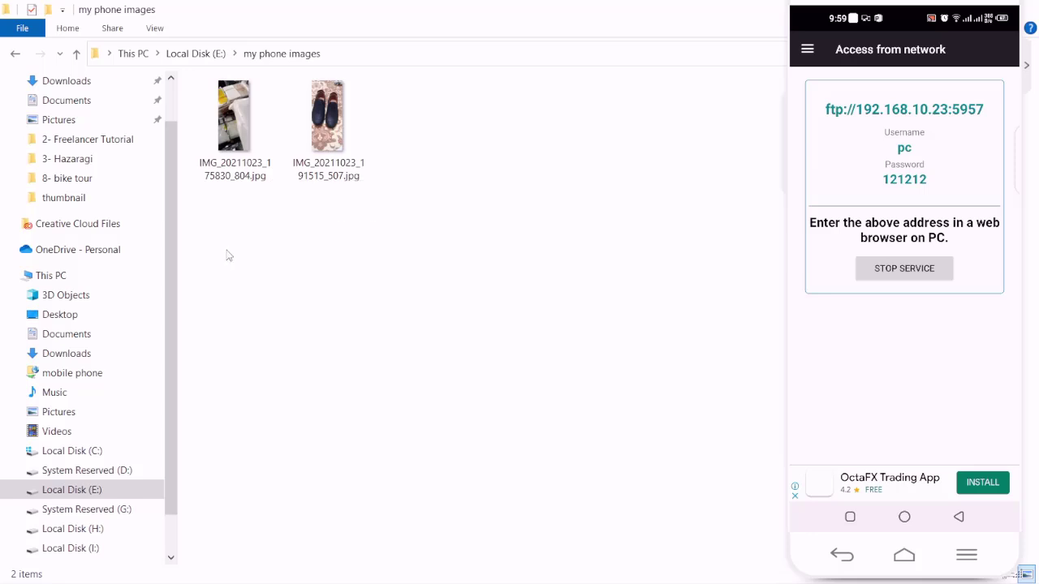
pyautogui.press('ctrl+a')
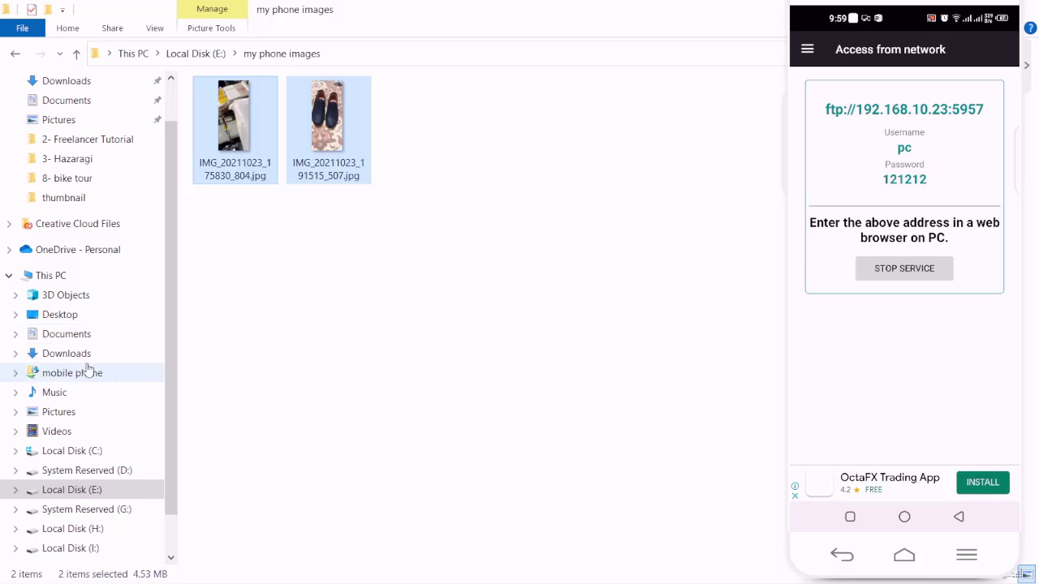
# - Return to the phone's shared storage, then close File Explorer to show the desktop
pyautogui.click(72, 373)
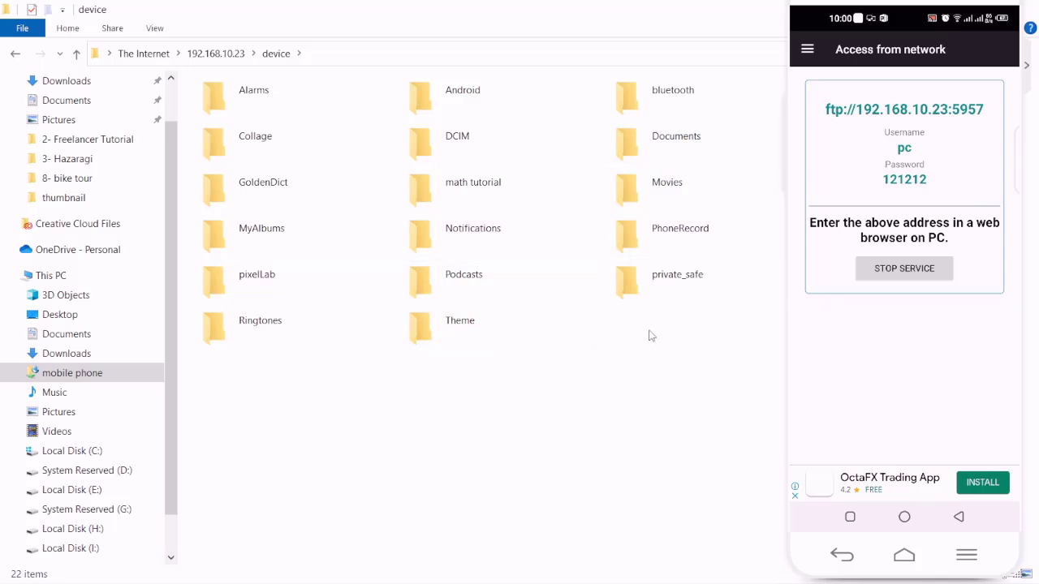
pyautogui.moveTo(634, 345)
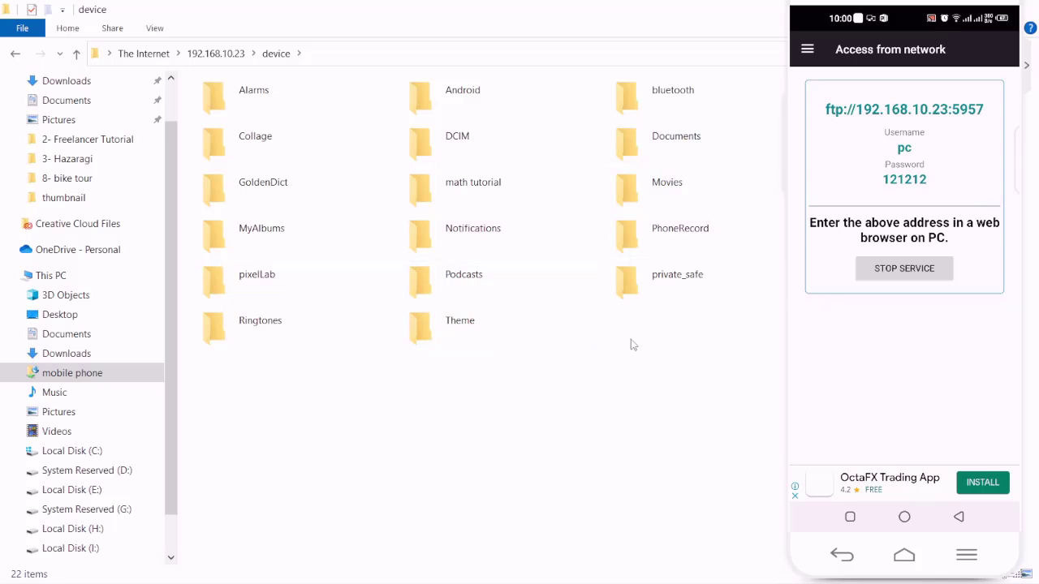
pyautogui.moveTo(690, 325)
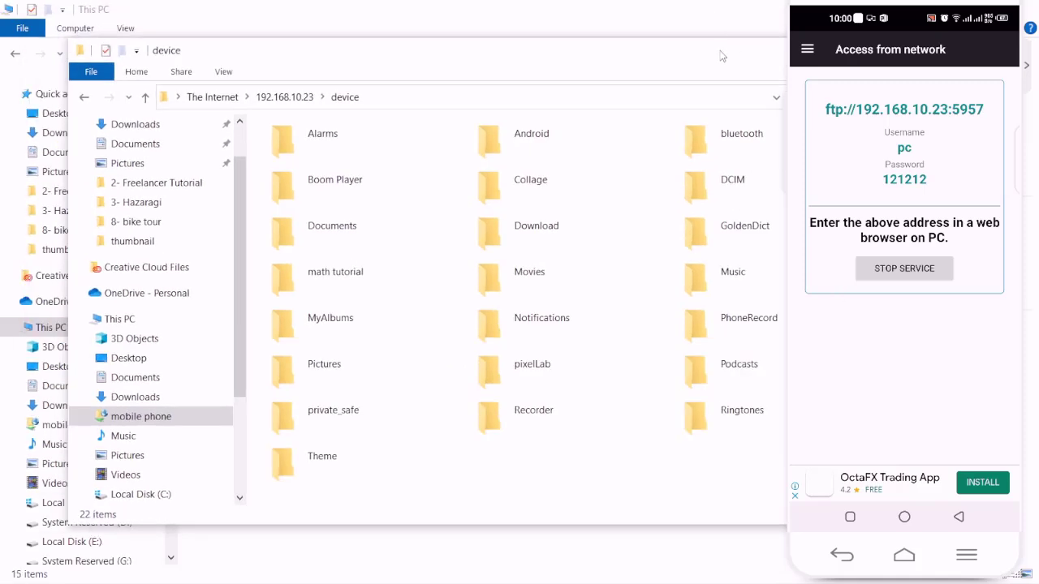
pyautogui.click(120, 318)
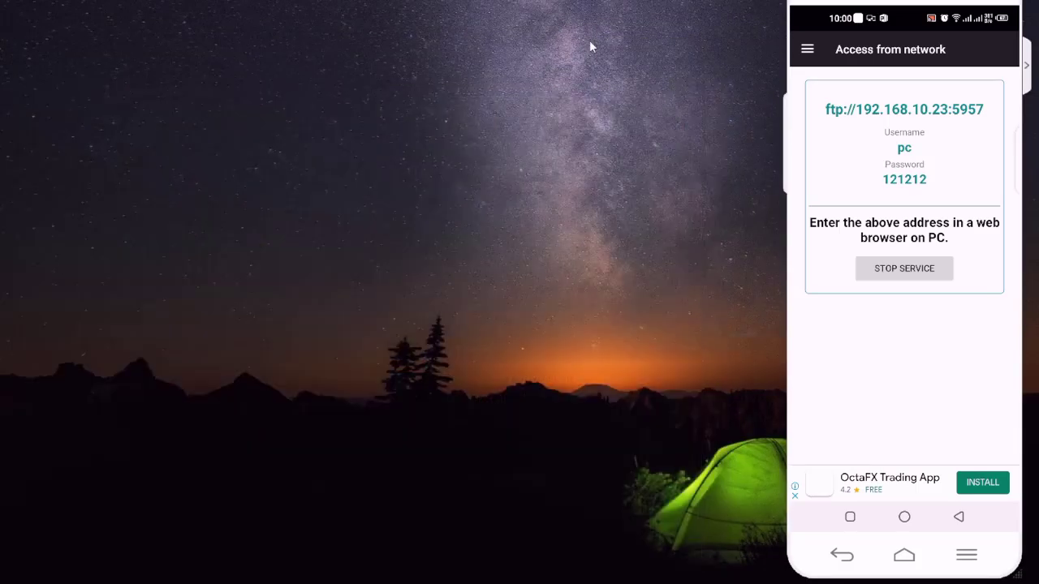
pyautogui.moveTo(853, 542)
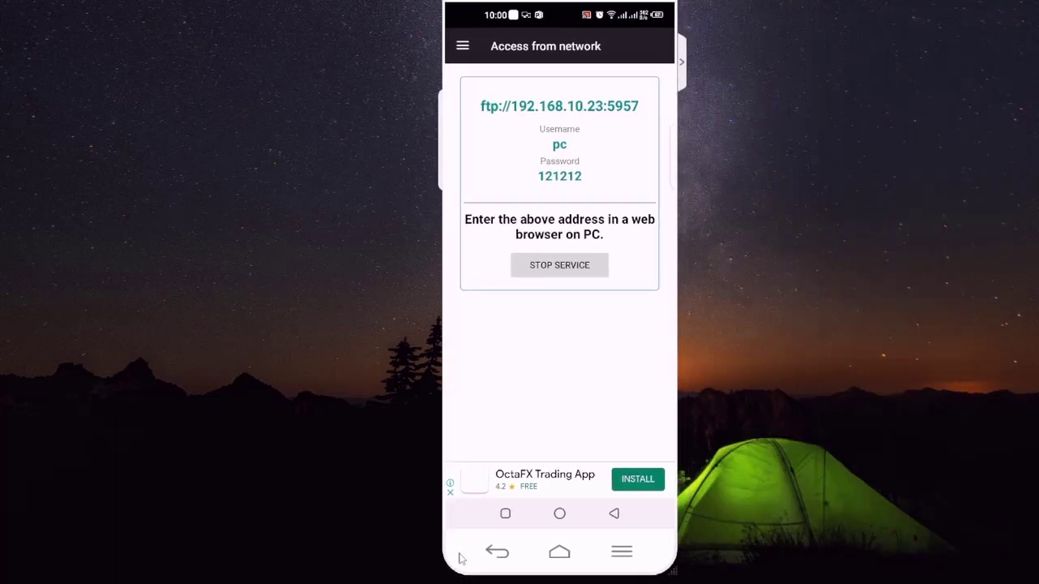
pyautogui.moveTo(623, 296)
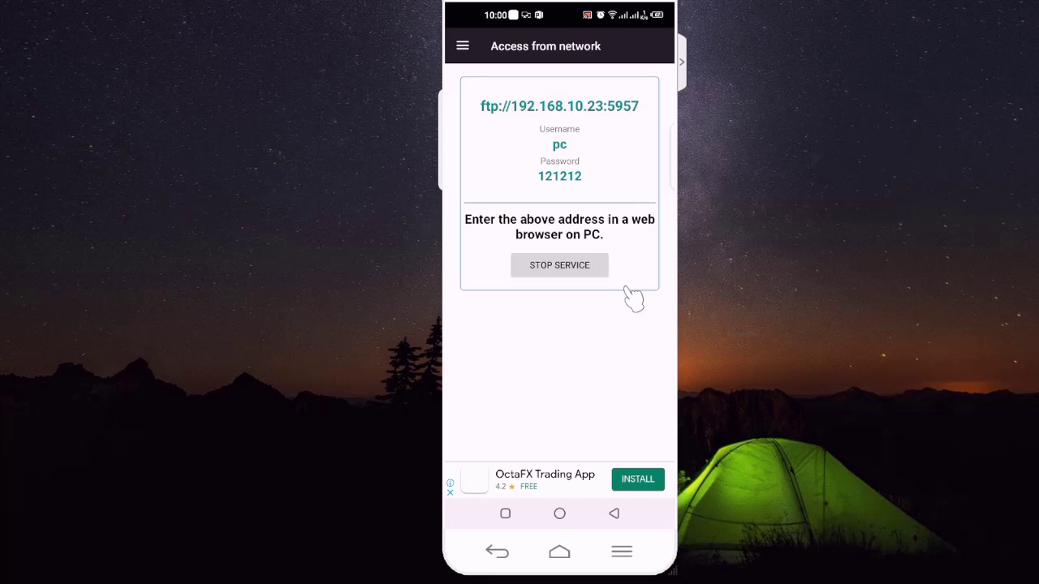
pyautogui.moveTo(559, 276)
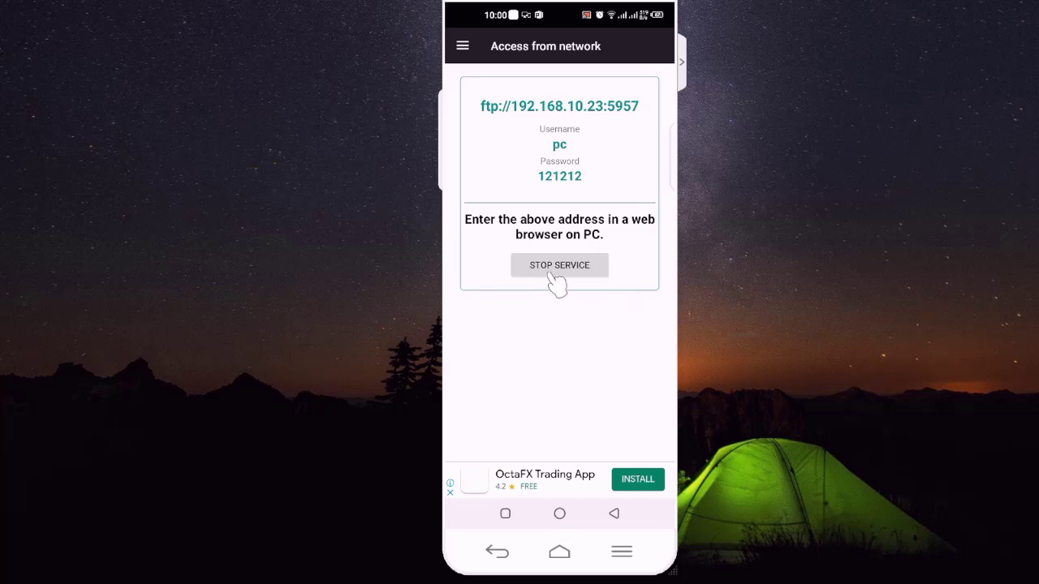
# - Stop the network sharing service and return to the phone's home screen
pyautogui.click(559, 265)
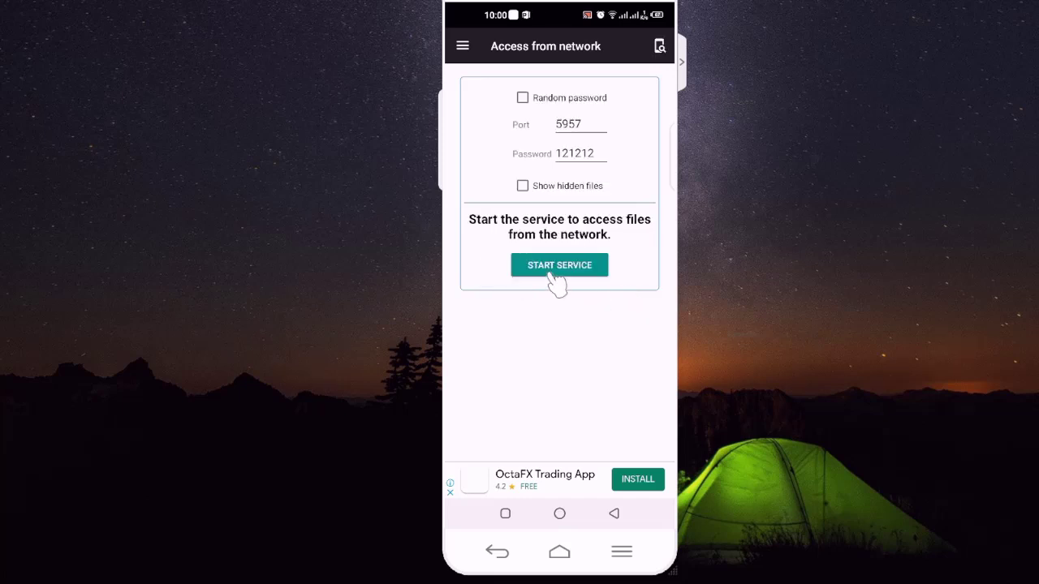
pyautogui.click(560, 552)
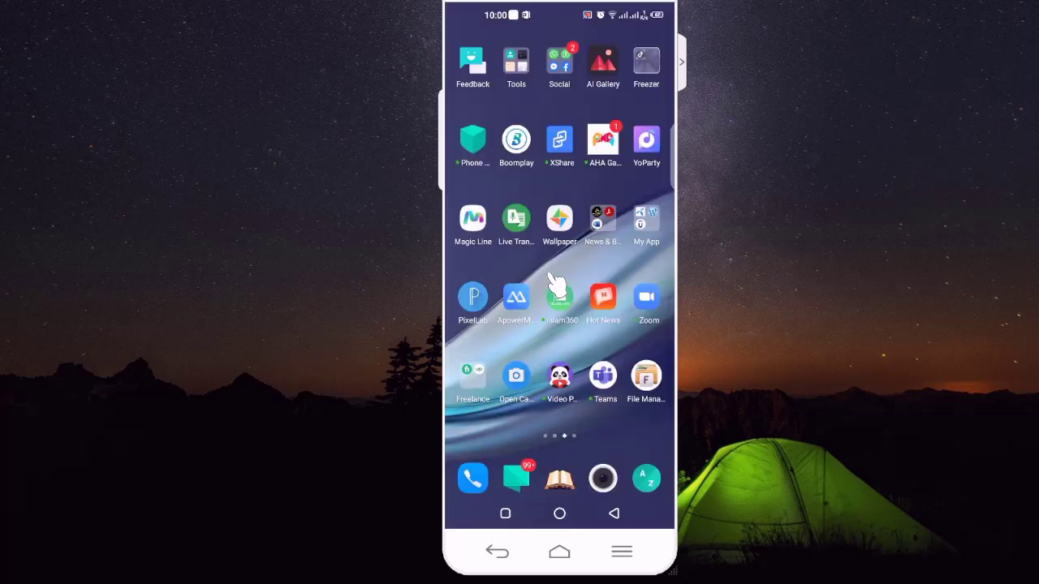